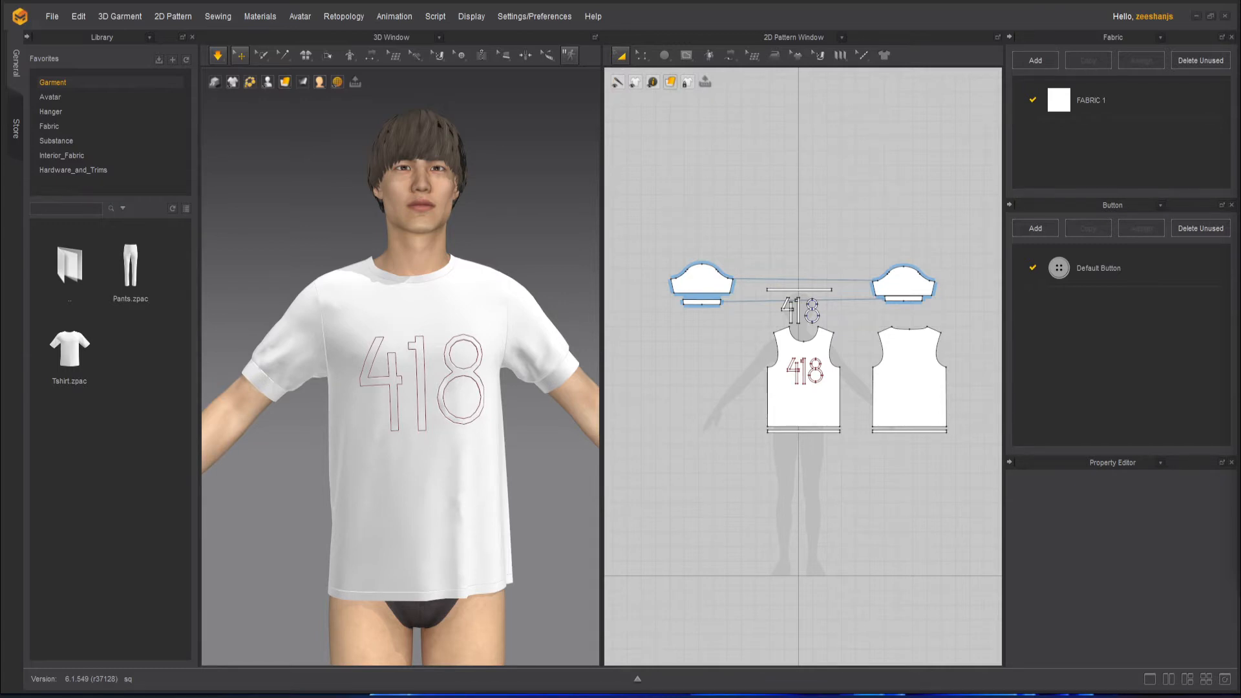
{"action": "mouse_move", "coordinate": [567, 447]}
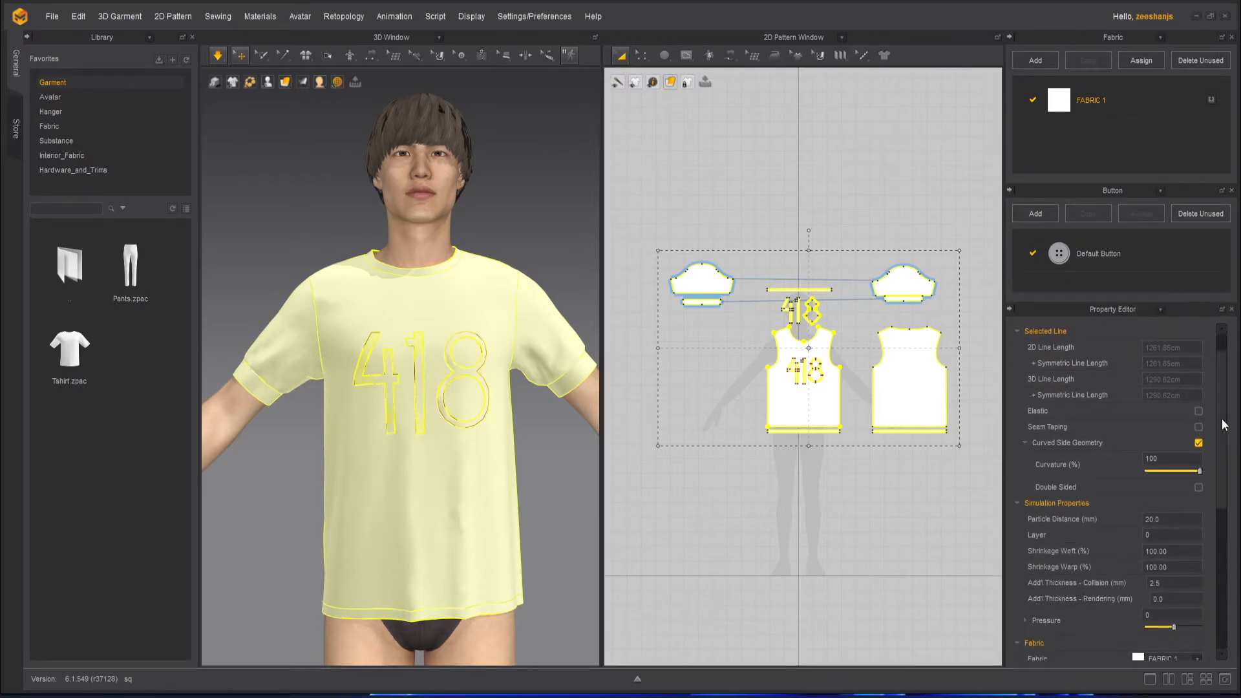
Step: Scroll the Property Editor to the selected patterns' Simulation Properties showing 20 mm particle distance
{"action": "scroll", "scroll_direction": "down", "scroll_amount": 3}
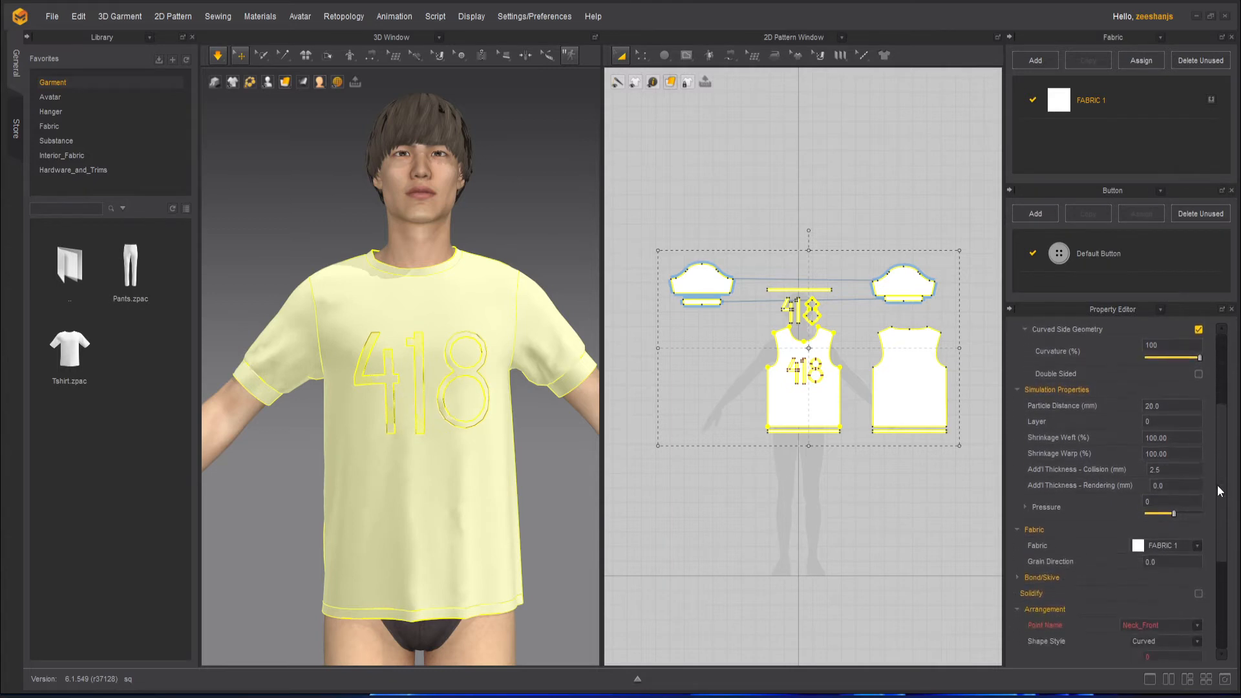
{"action": "scroll", "scroll_direction": "down", "scroll_amount": 3}
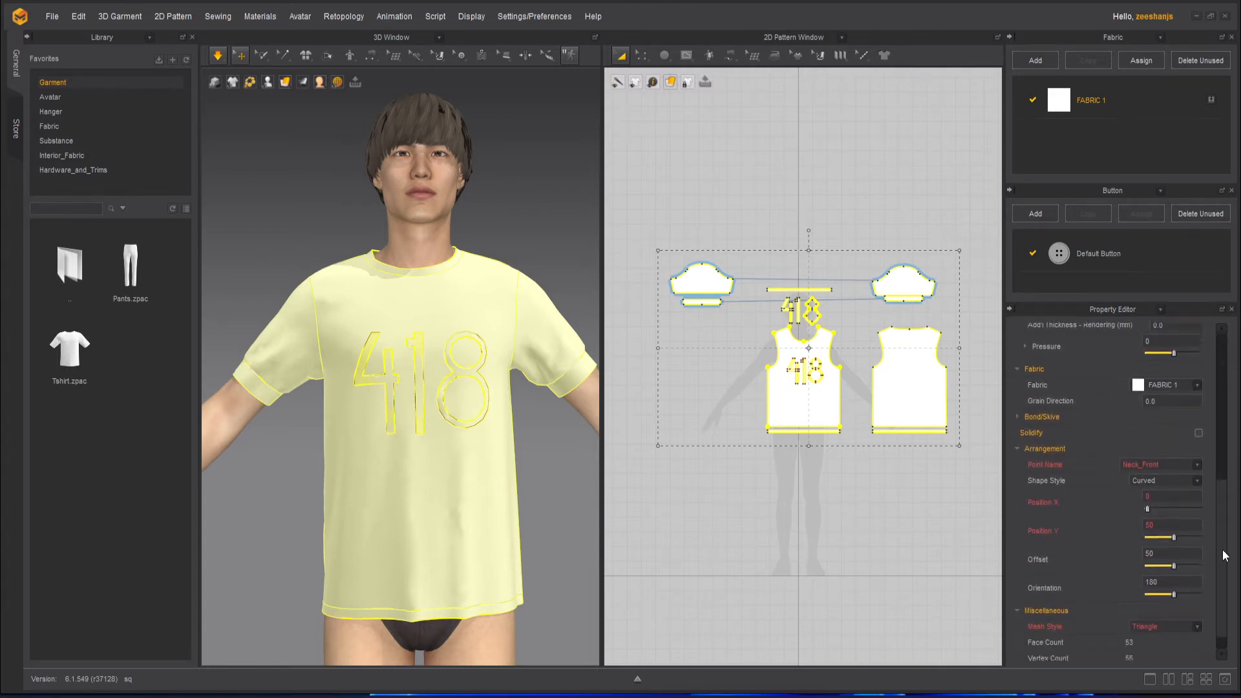
{"action": "scroll", "scroll_direction": "down", "scroll_amount": 3}
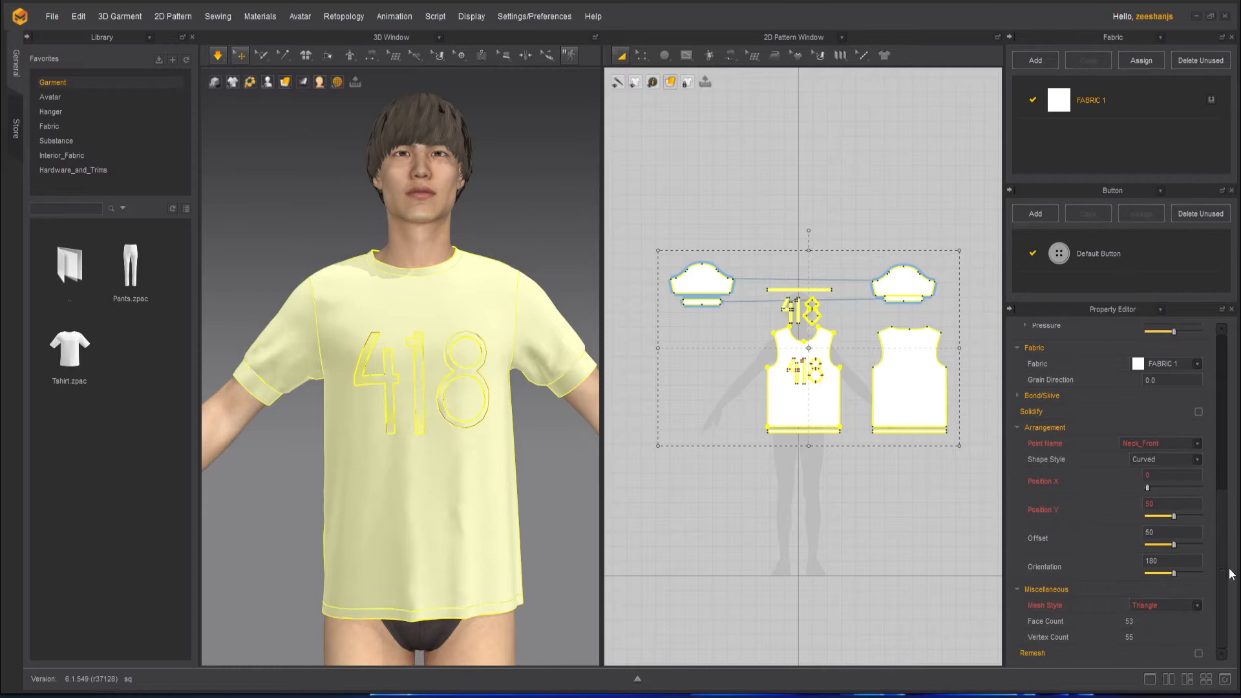
{"action": "mouse_move", "coordinate": [1070, 469]}
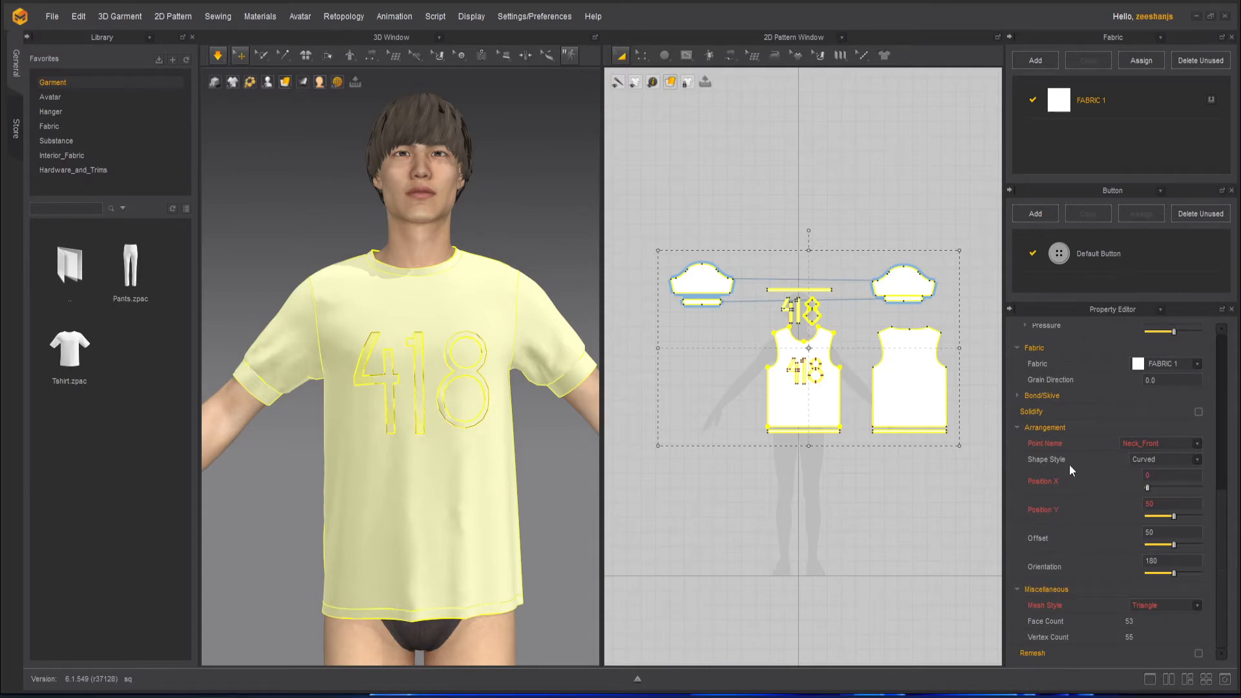
{"action": "mouse_move", "coordinate": [1099, 592]}
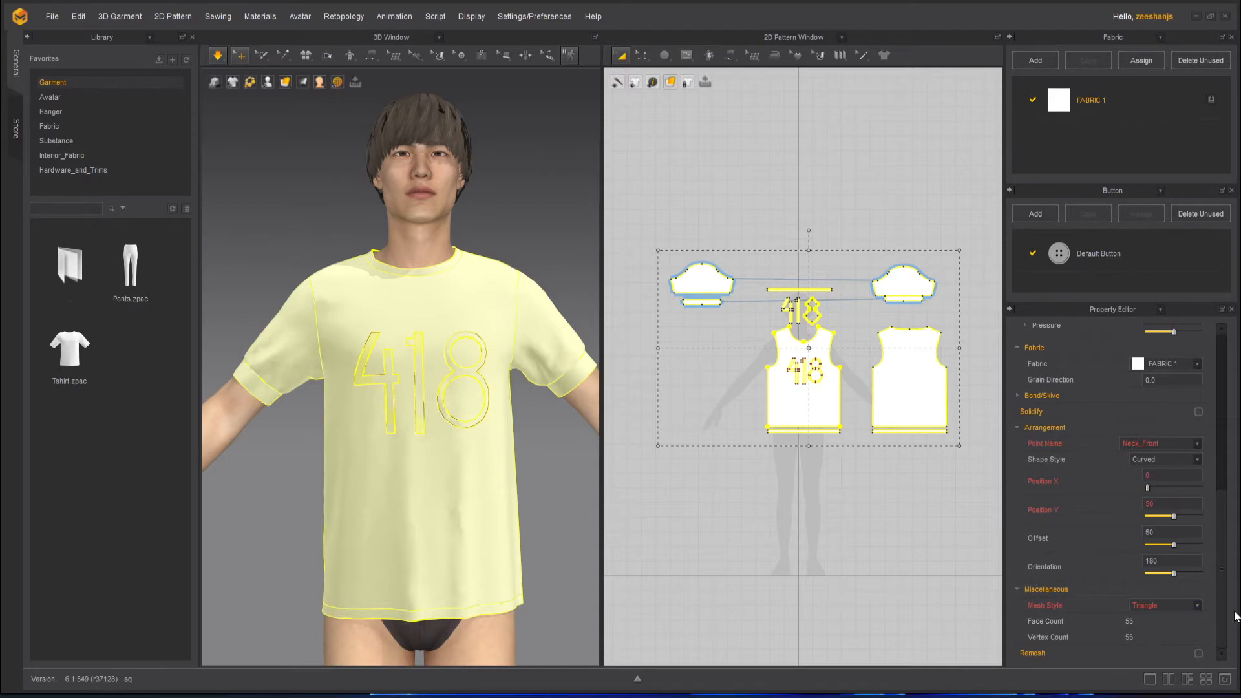
Step: Enter 10 mm as Particle Distance for all patterns, then deselect them
{"action": "scroll", "scroll_direction": "down", "scroll_amount": 3}
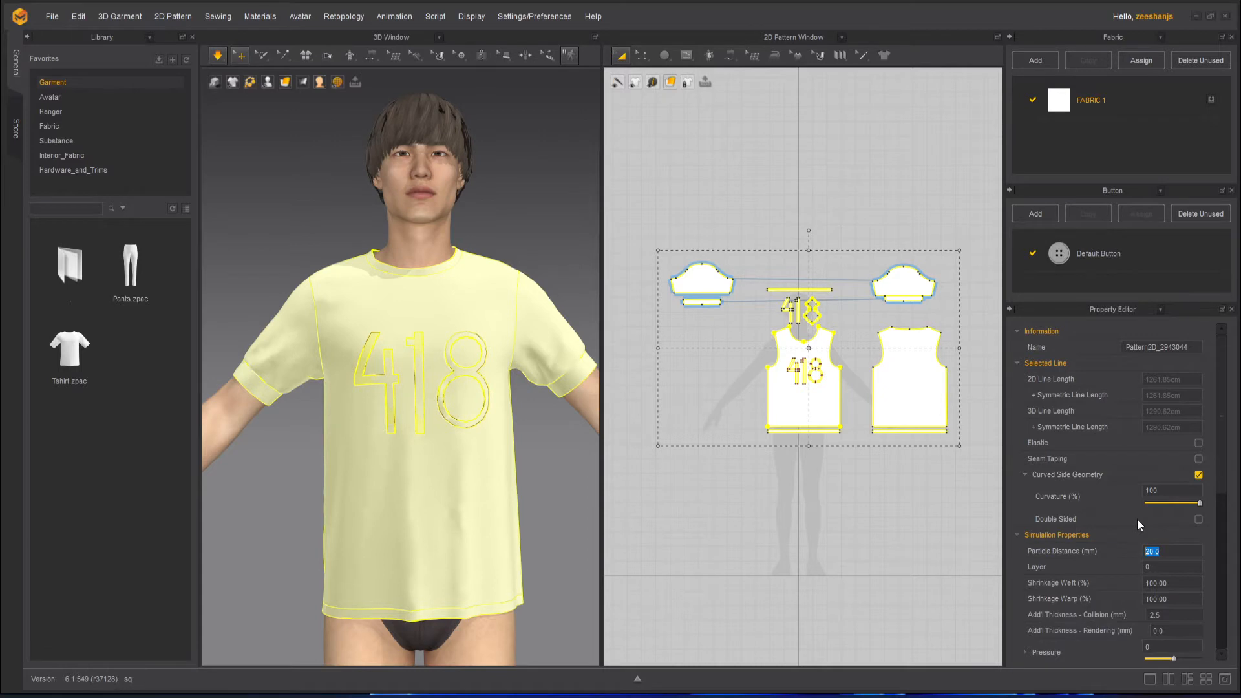
{"action": "type", "text": "10"}
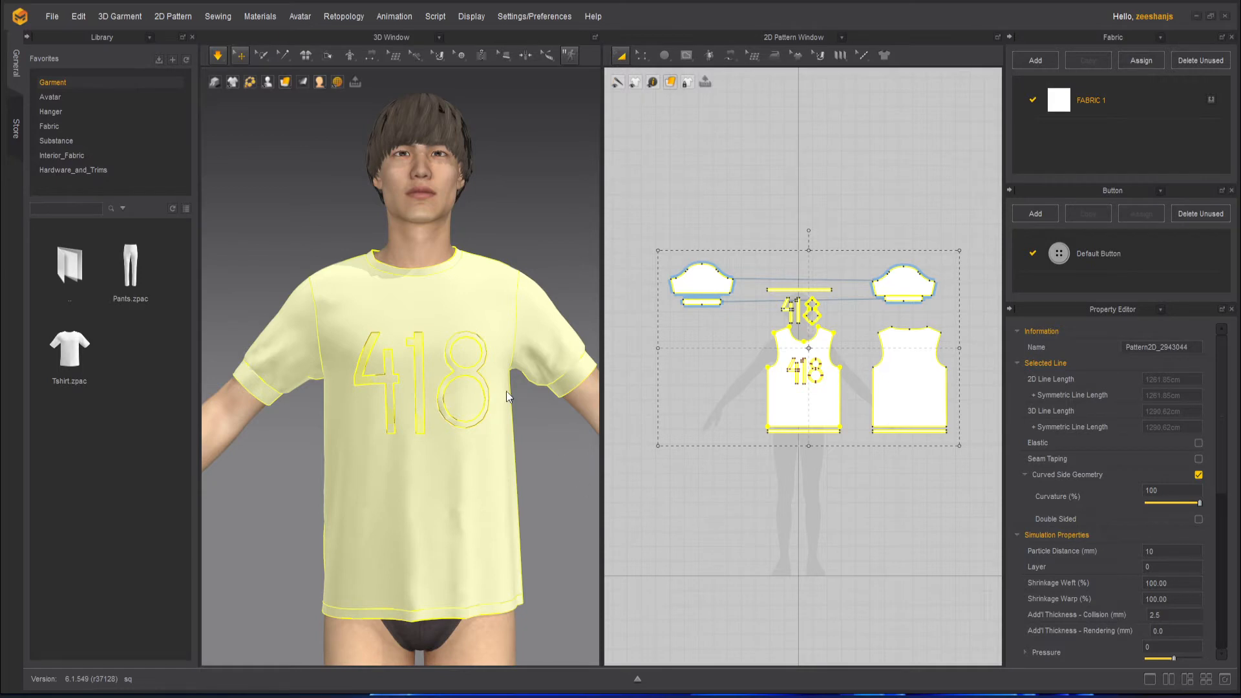
{"action": "mouse_move", "coordinate": [540, 433]}
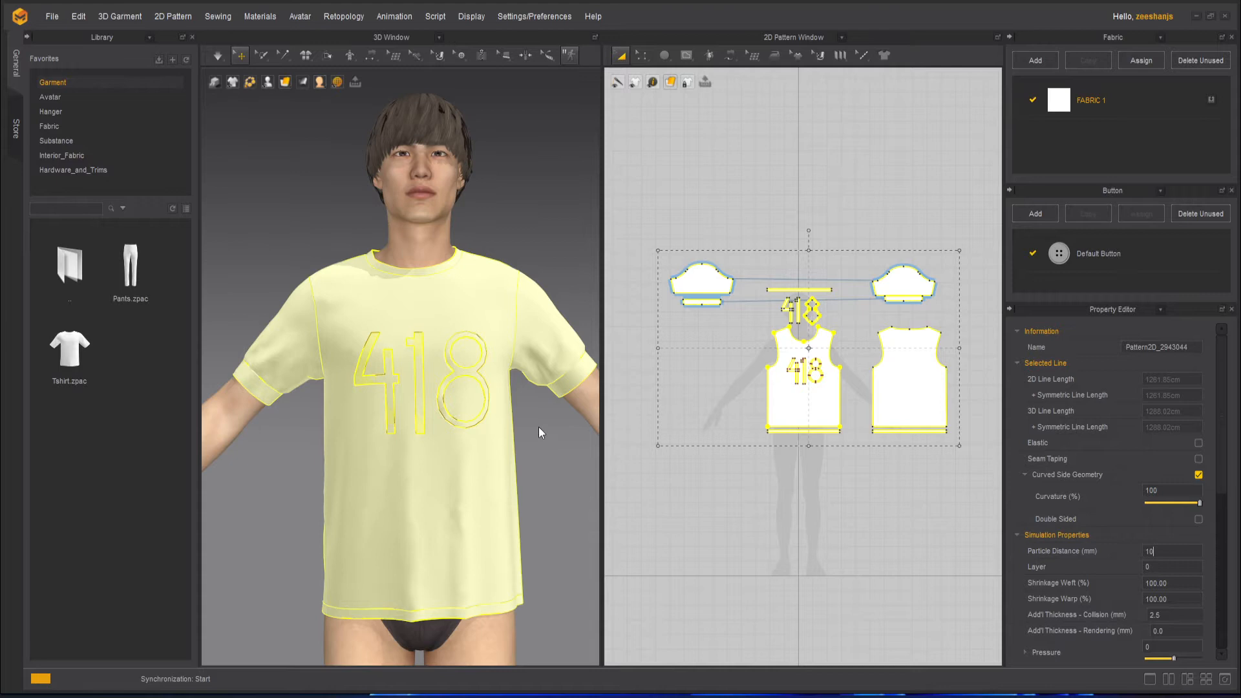
{"action": "mouse_move", "coordinate": [716, 512]}
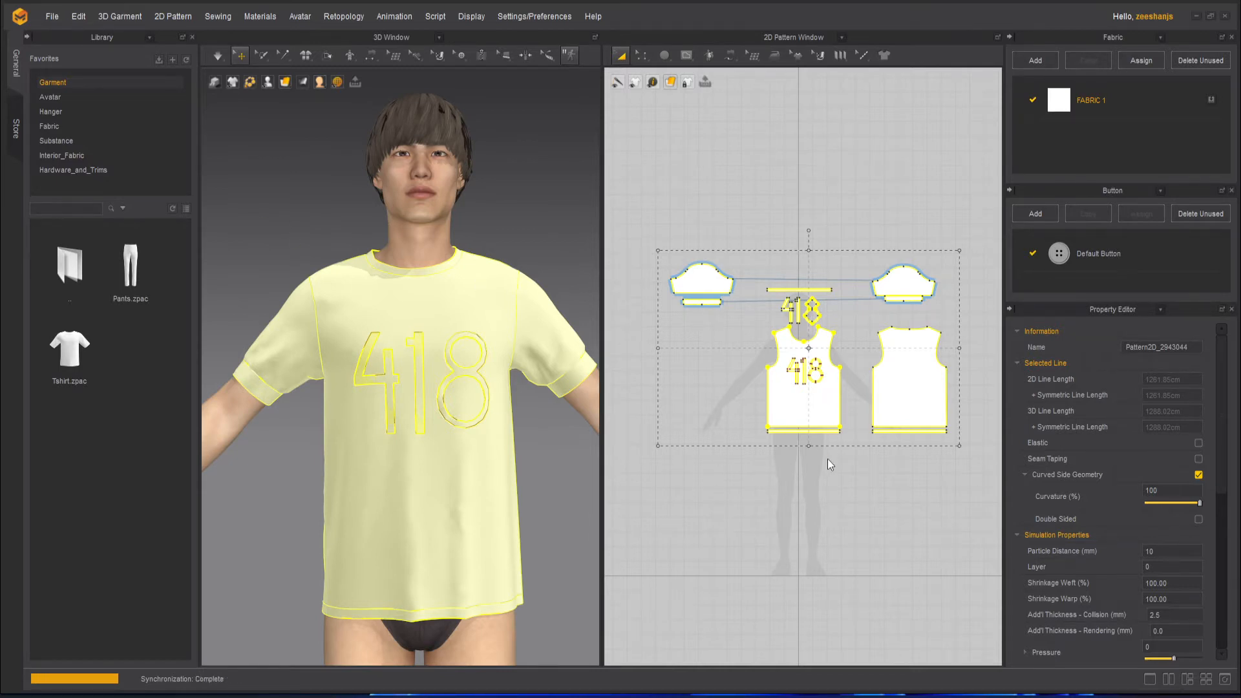
{"action": "left_click", "coordinate": [218, 56]}
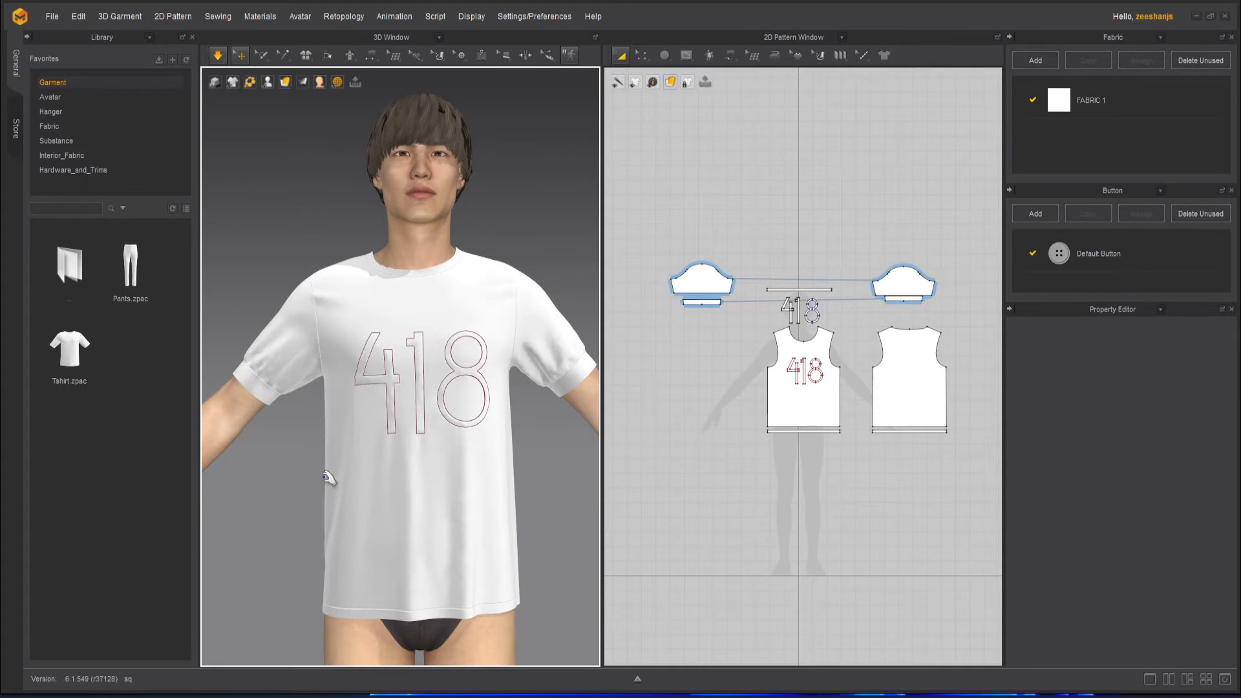
{"action": "mouse_move", "coordinate": [300, 481]}
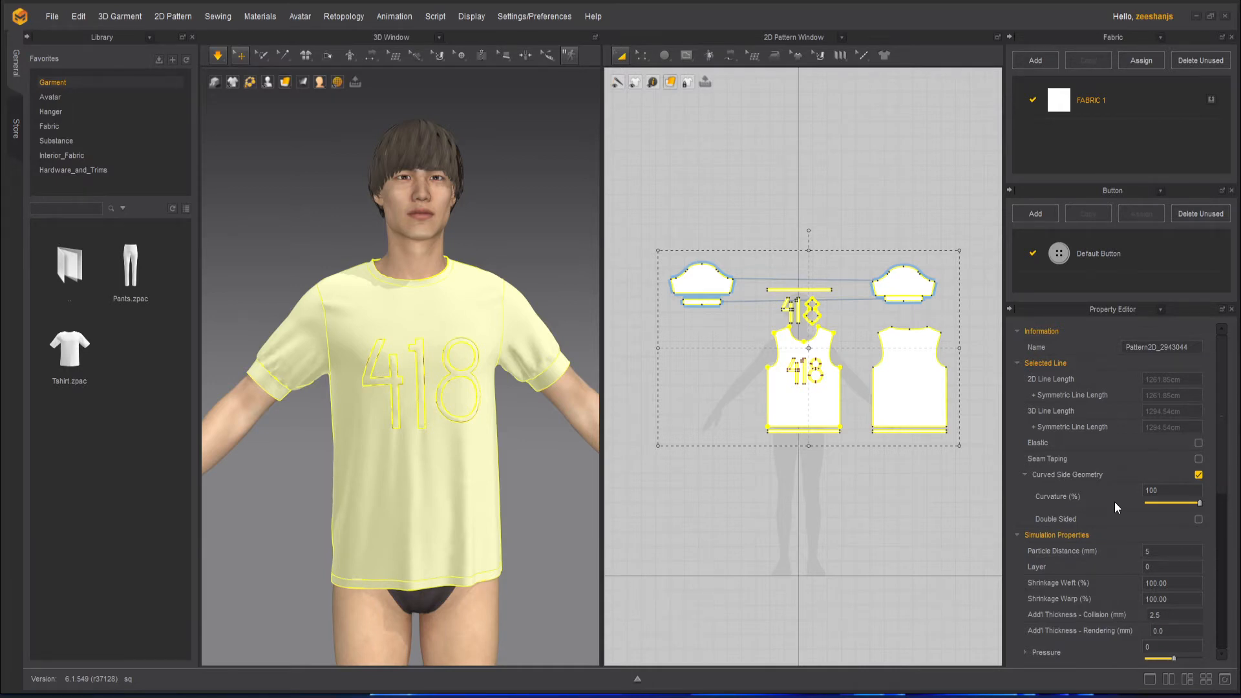
{"action": "mouse_move", "coordinate": [1161, 567]}
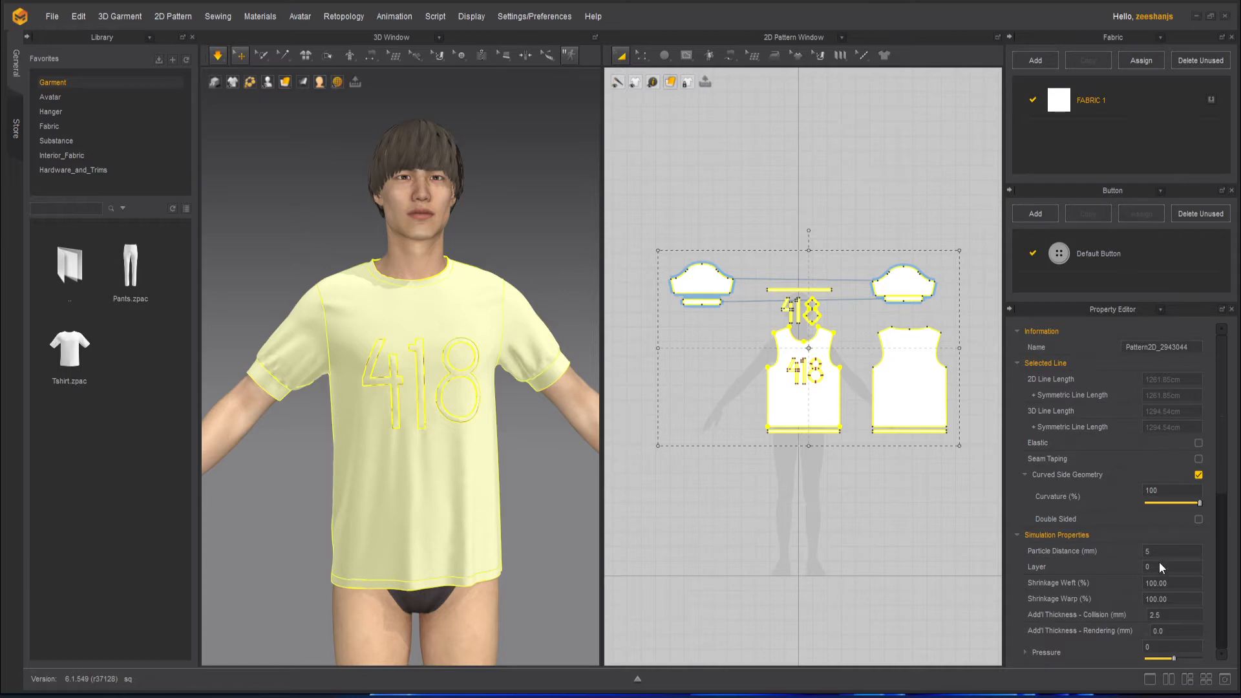
{"action": "mouse_move", "coordinate": [1174, 557]}
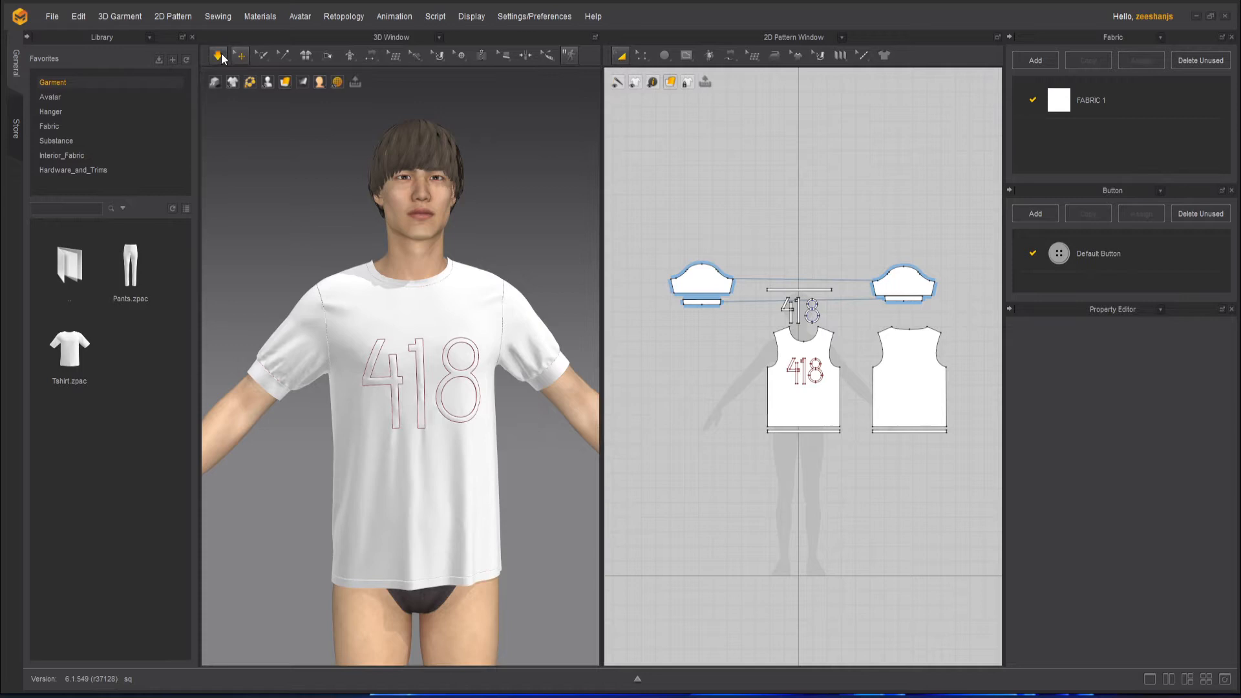
Step: Open the Simulation mode dropdown in the 3D Window toolbar
{"action": "left_click", "coordinate": [218, 54]}
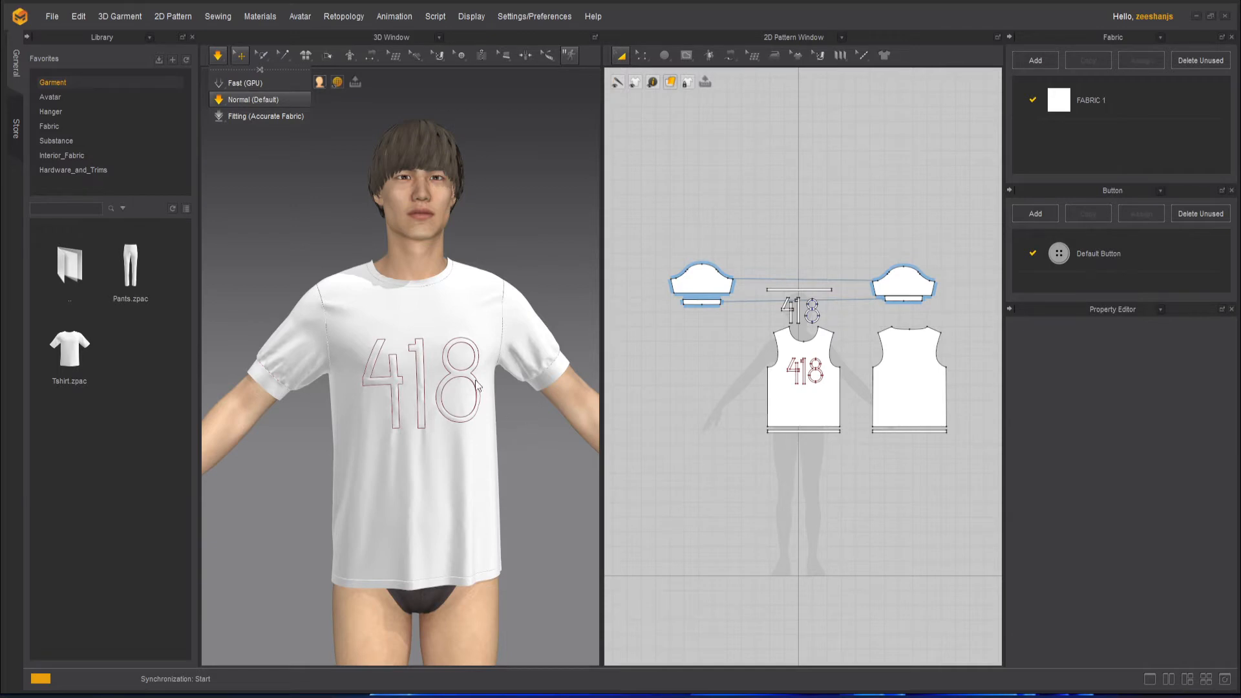
{"action": "mouse_move", "coordinate": [558, 461]}
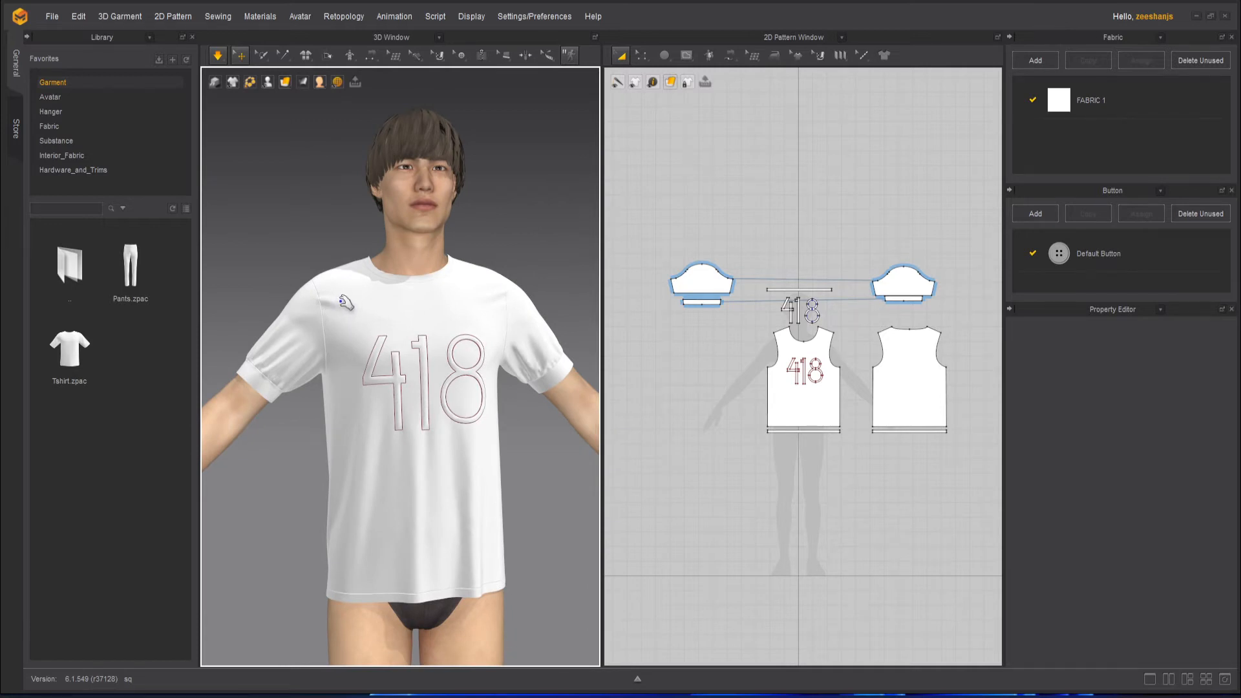
{"action": "mouse_move", "coordinate": [331, 321]}
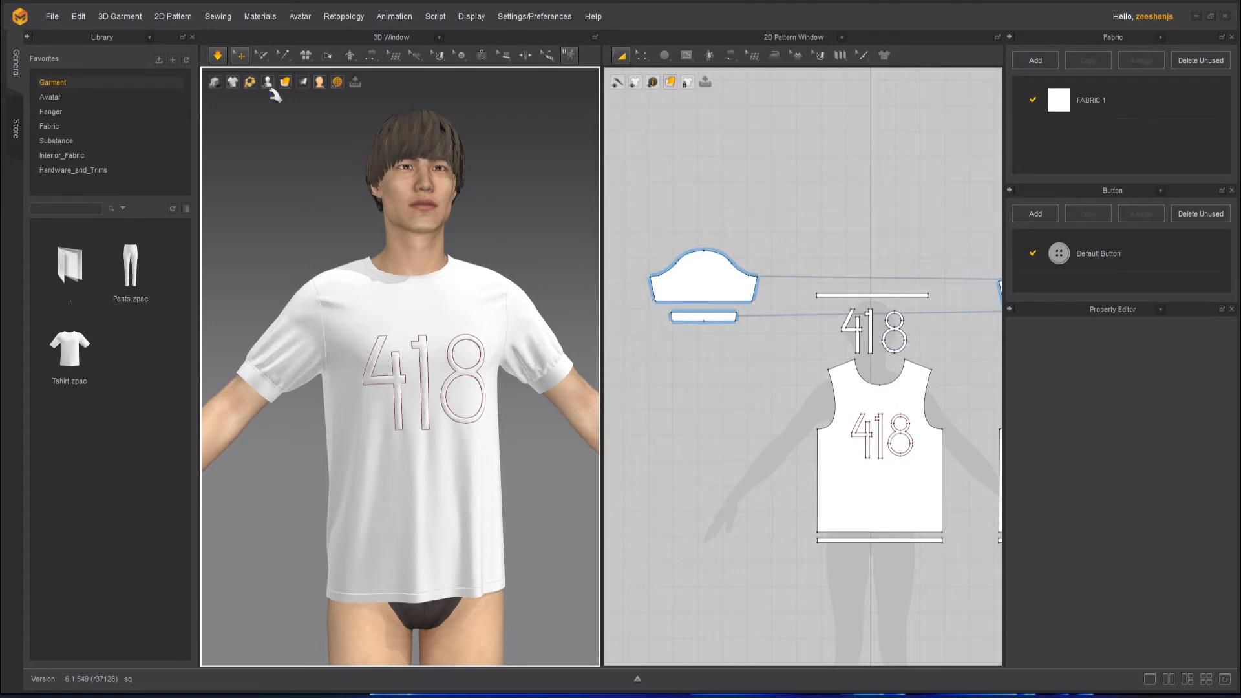
Step: Select the sleeve and cuff pieces, scale them up, and toggle simulation
{"action": "left_click", "coordinate": [218, 54]}
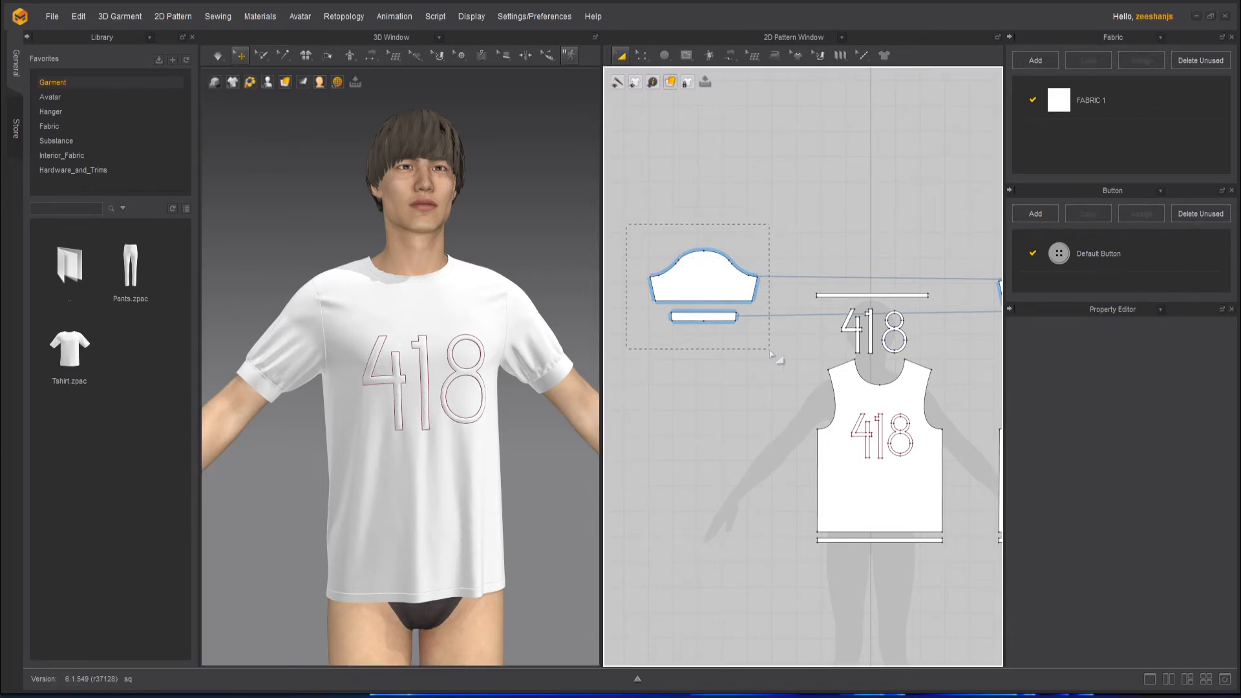
{"action": "left_click", "coordinate": [703, 277]}
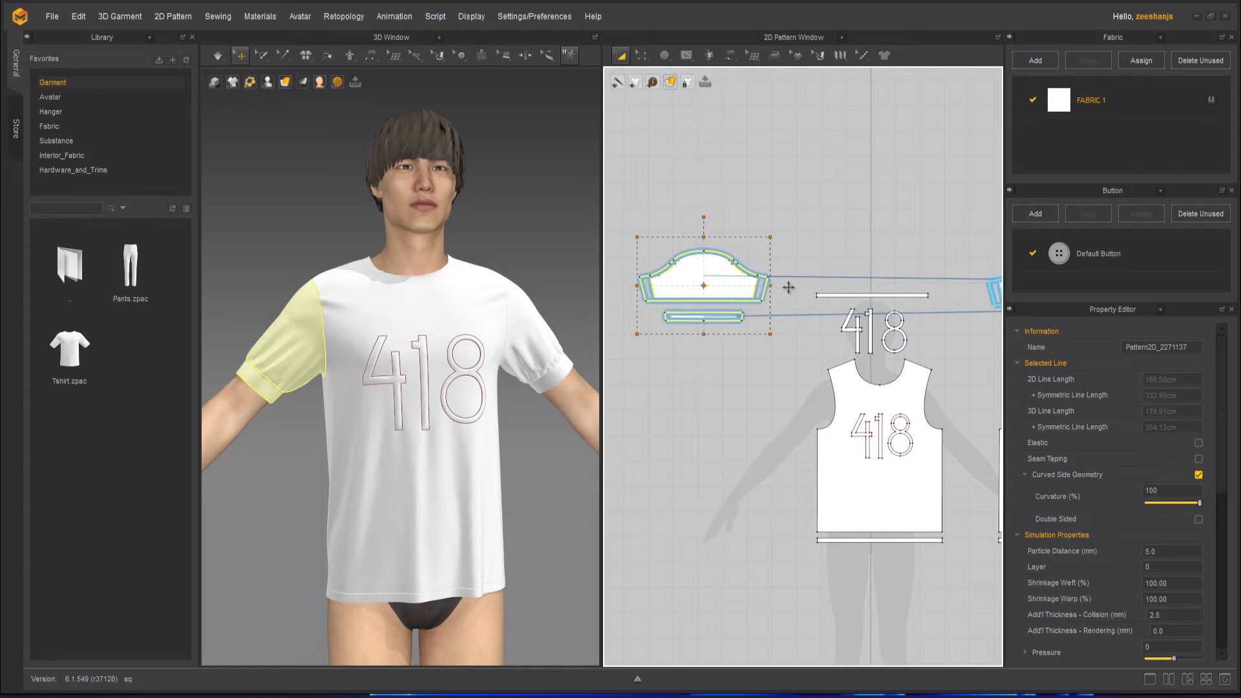
{"action": "mouse_move", "coordinate": [762, 382]}
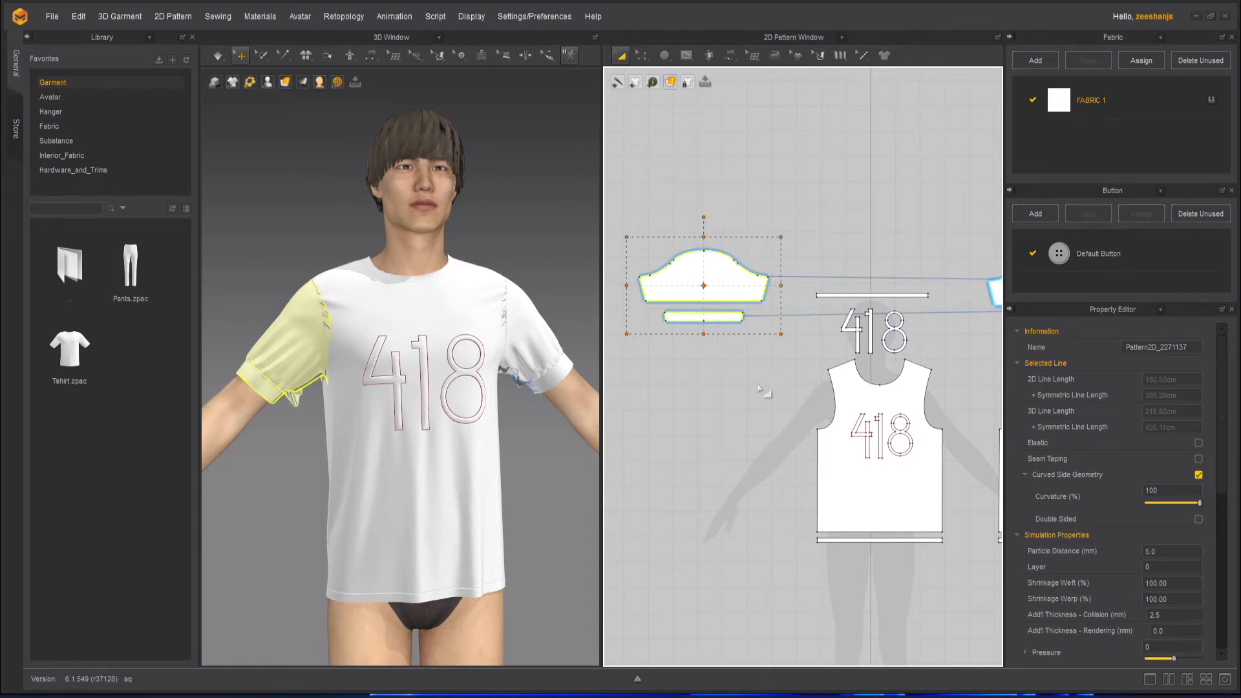
{"action": "left_click", "coordinate": [218, 54]}
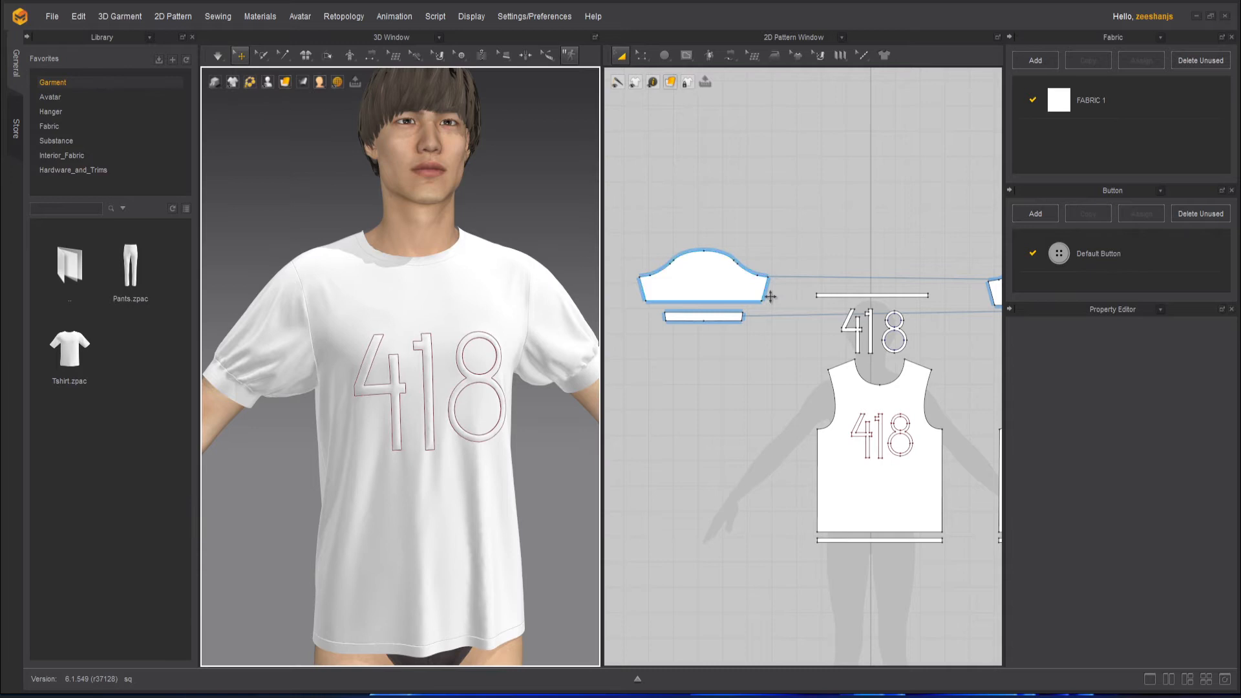
Step: Select the cuff piece and open the Simulation mode dropdown
{"action": "left_click", "coordinate": [722, 317]}
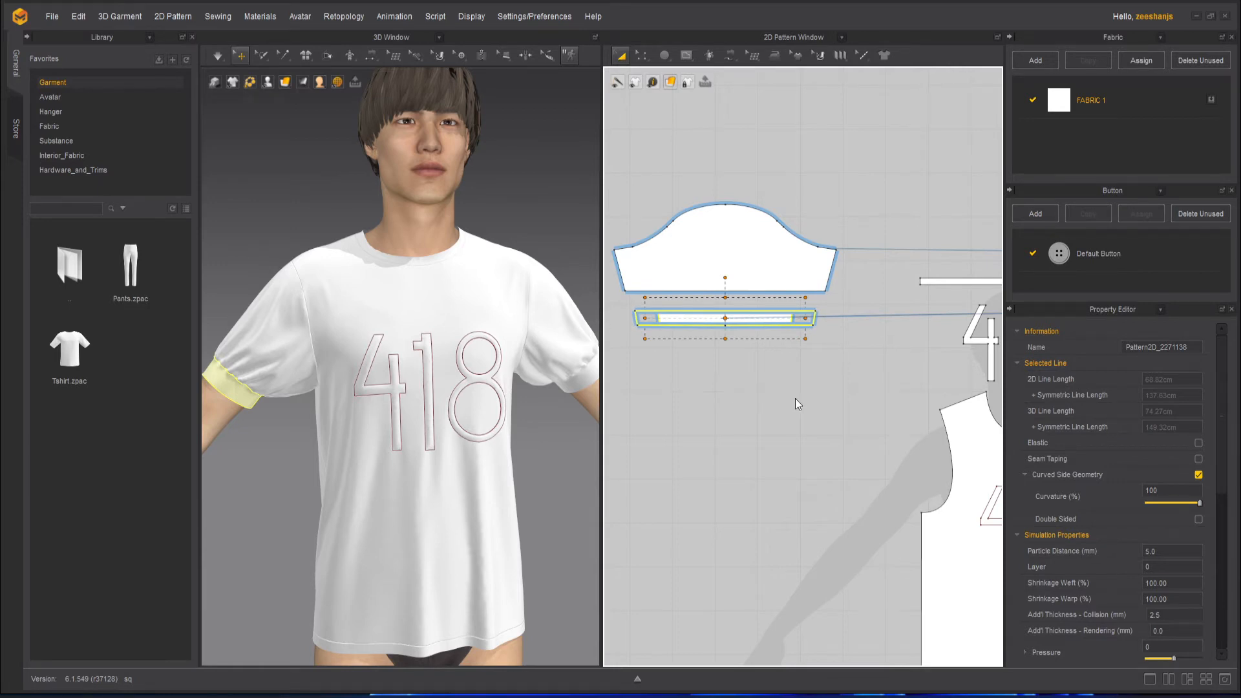
{"action": "left_click", "coordinate": [218, 56]}
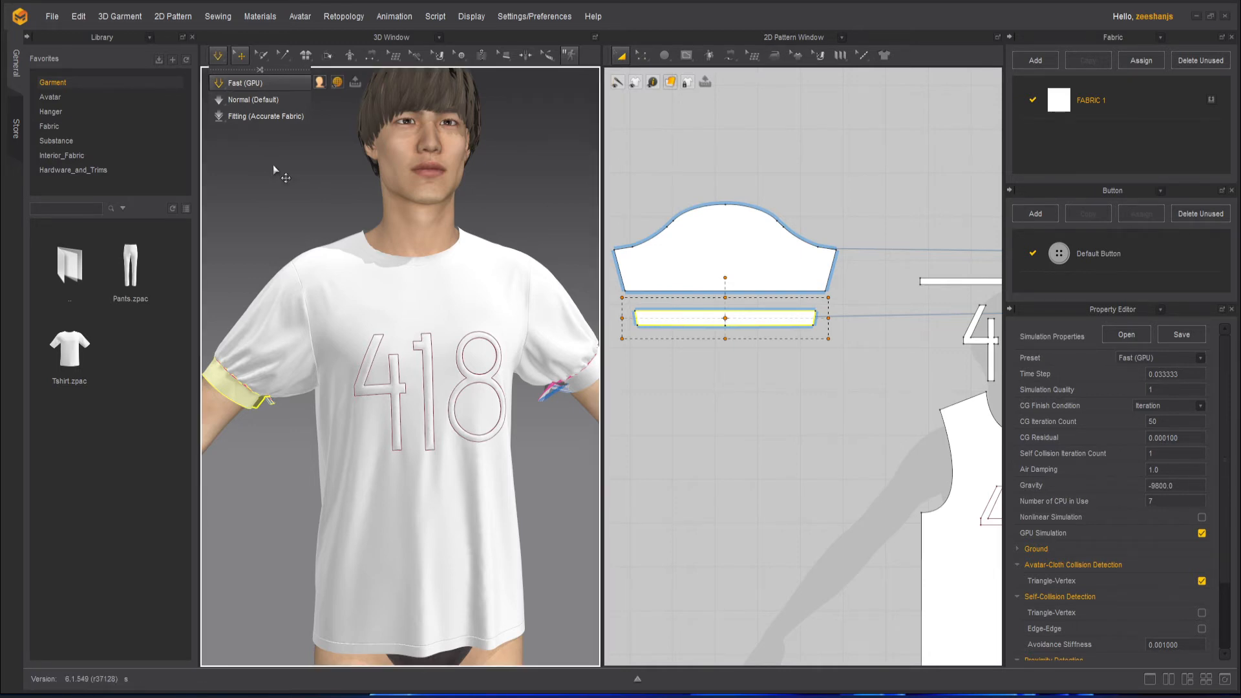
{"action": "mouse_move", "coordinate": [323, 169]}
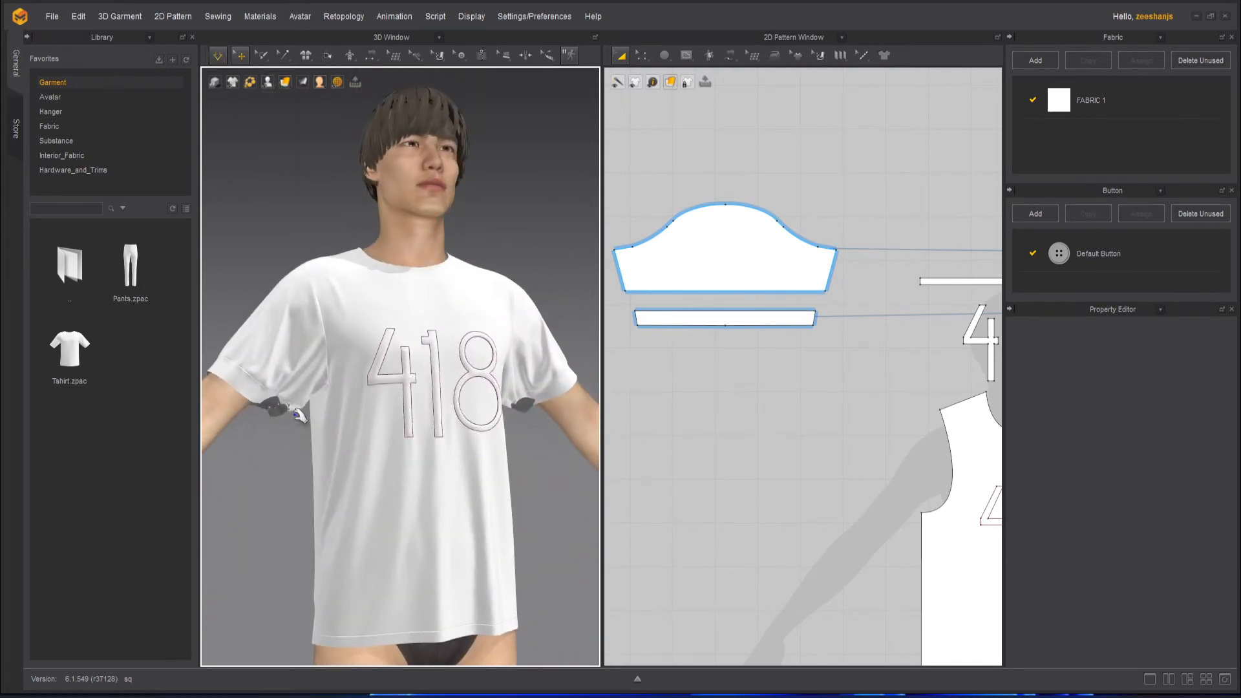
Step: Run the Fast (GPU) simulation and let the T-shirt settle on the avatar
{"action": "left_click", "coordinate": [722, 249]}
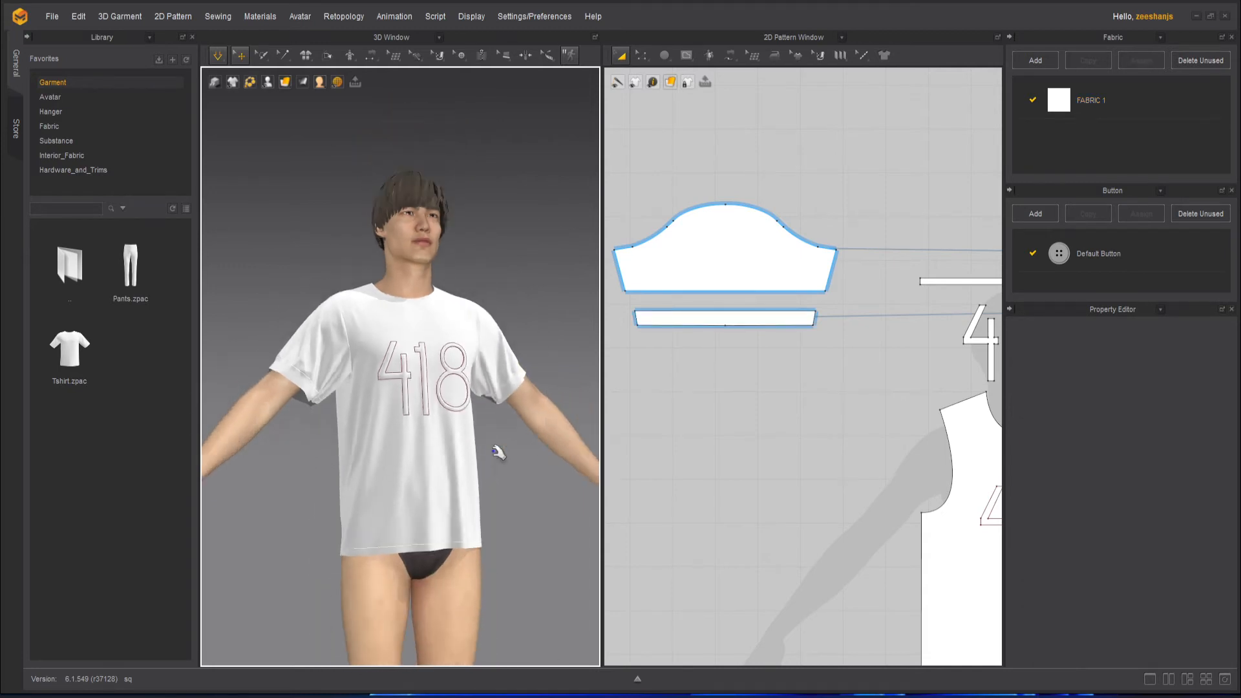
{"action": "left_click", "coordinate": [723, 317]}
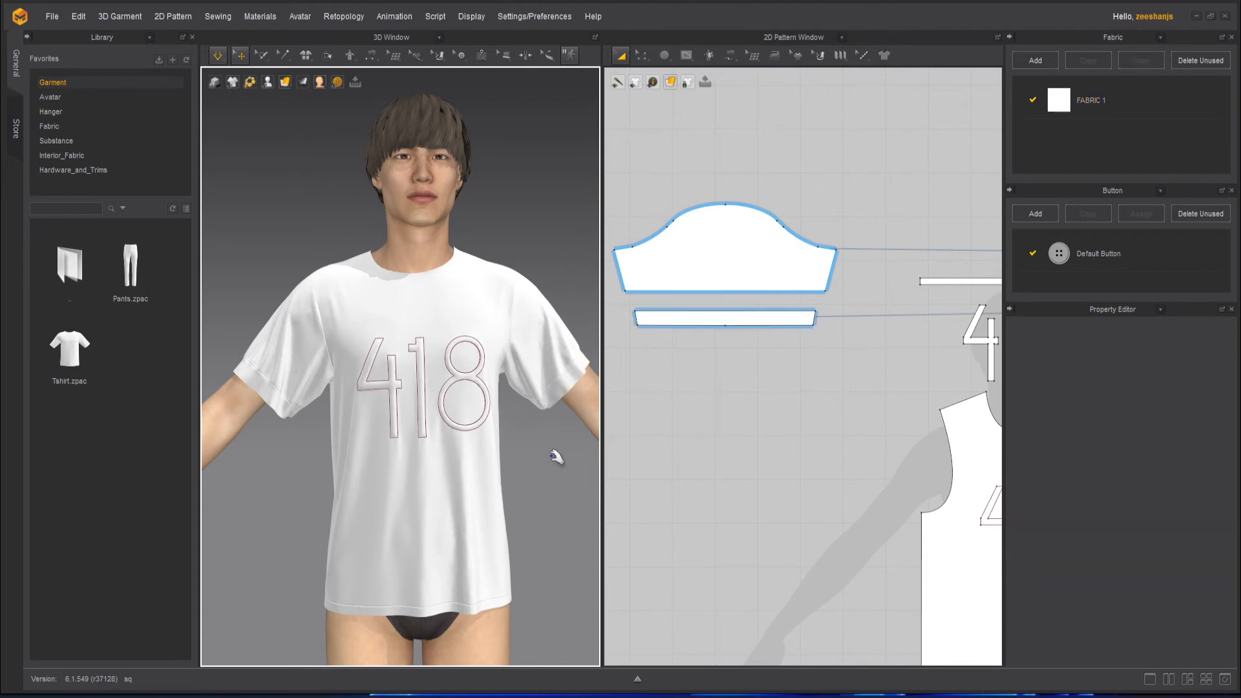
{"action": "left_click", "coordinate": [723, 318]}
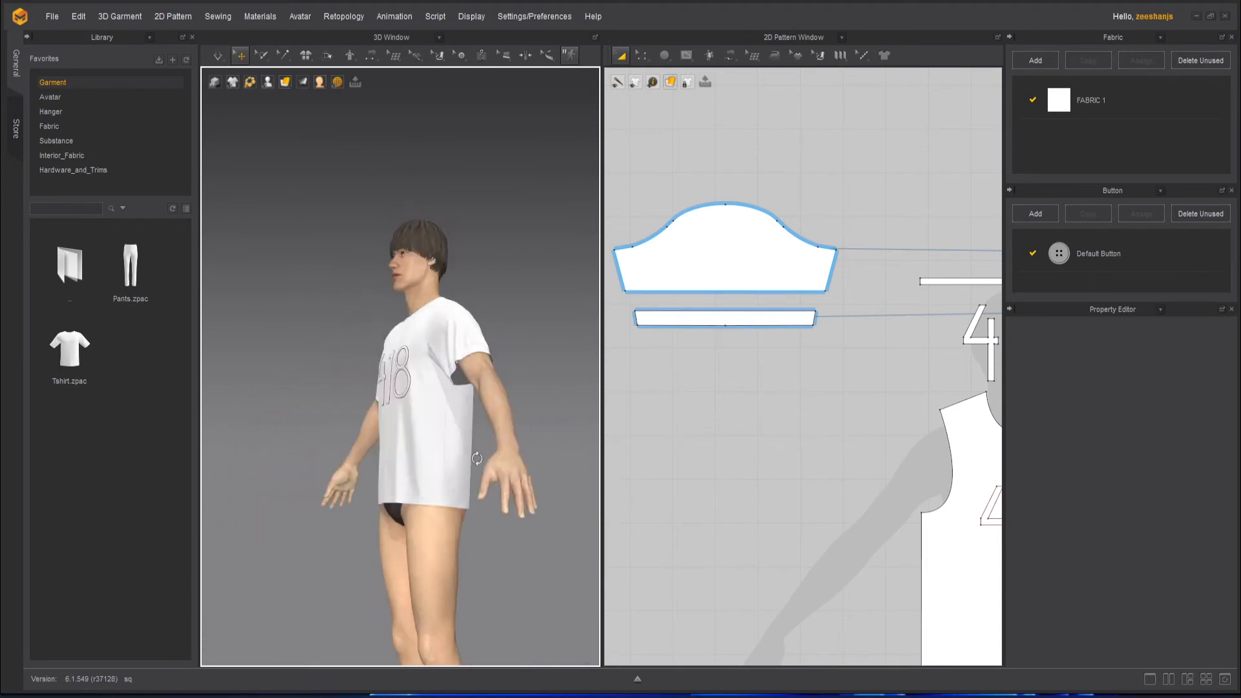
{"action": "left_click_drag", "start_coordinate": [475, 459], "coordinate": [278, 475]}
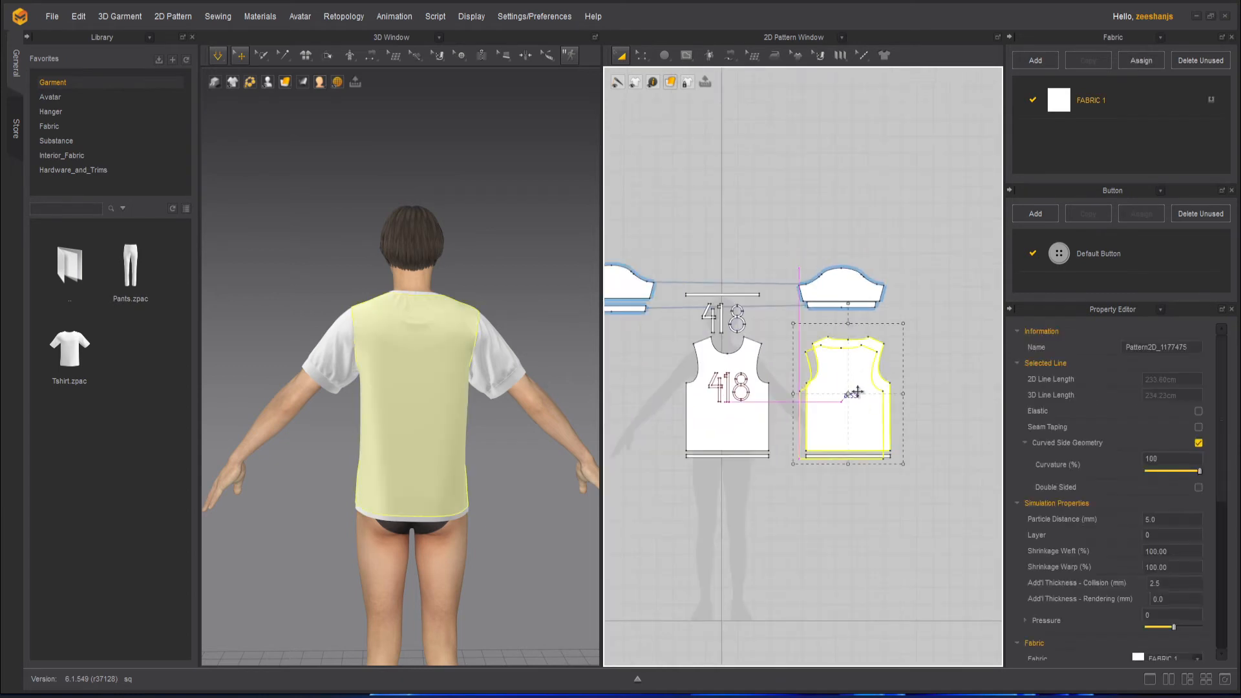
Step: Zoom the 2D window in on the back pattern's neckline
{"action": "left_click_drag", "start_coordinate": [849, 393], "coordinate": [739, 430]}
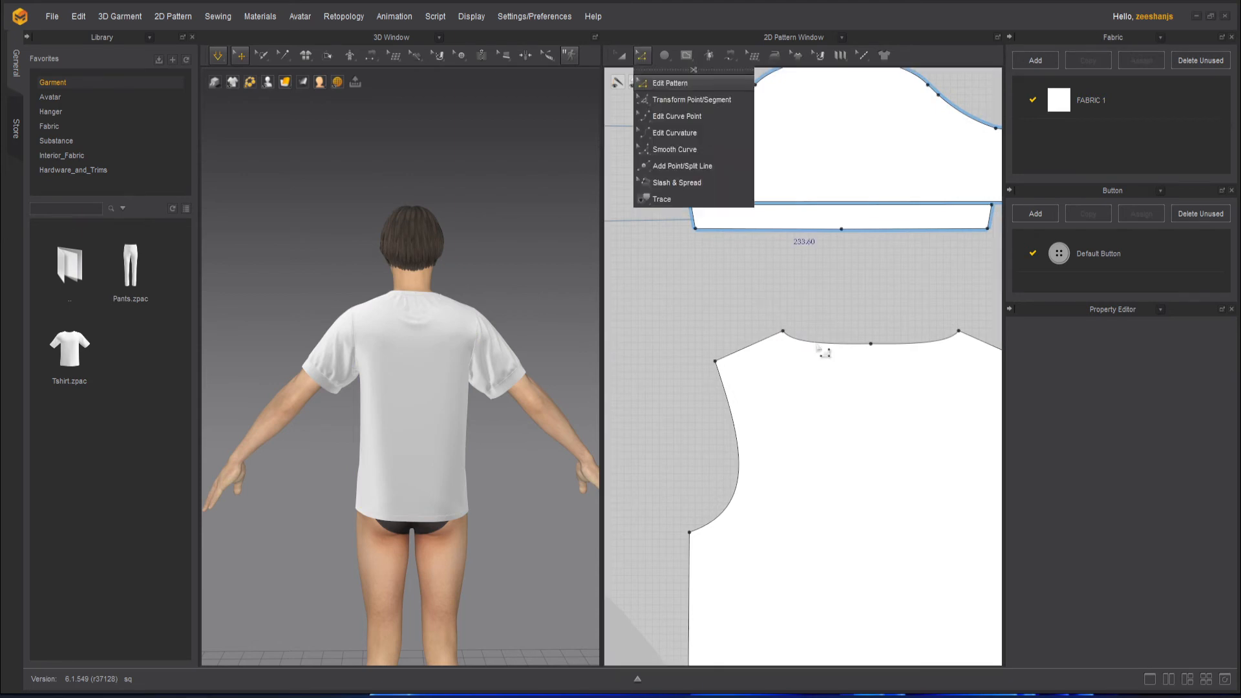
Step: With Add Point/Split Line, insert a split point on the right back neckline curve
{"action": "left_click", "coordinate": [669, 82]}
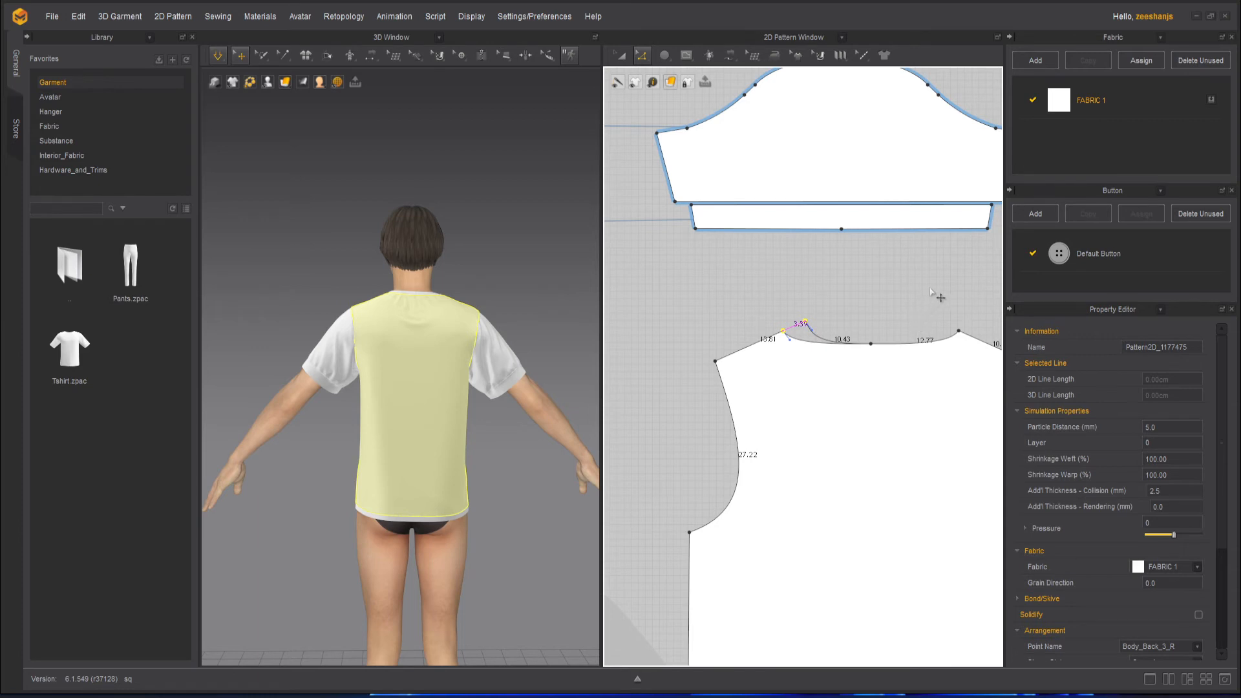
{"action": "mouse_move", "coordinate": [920, 318]}
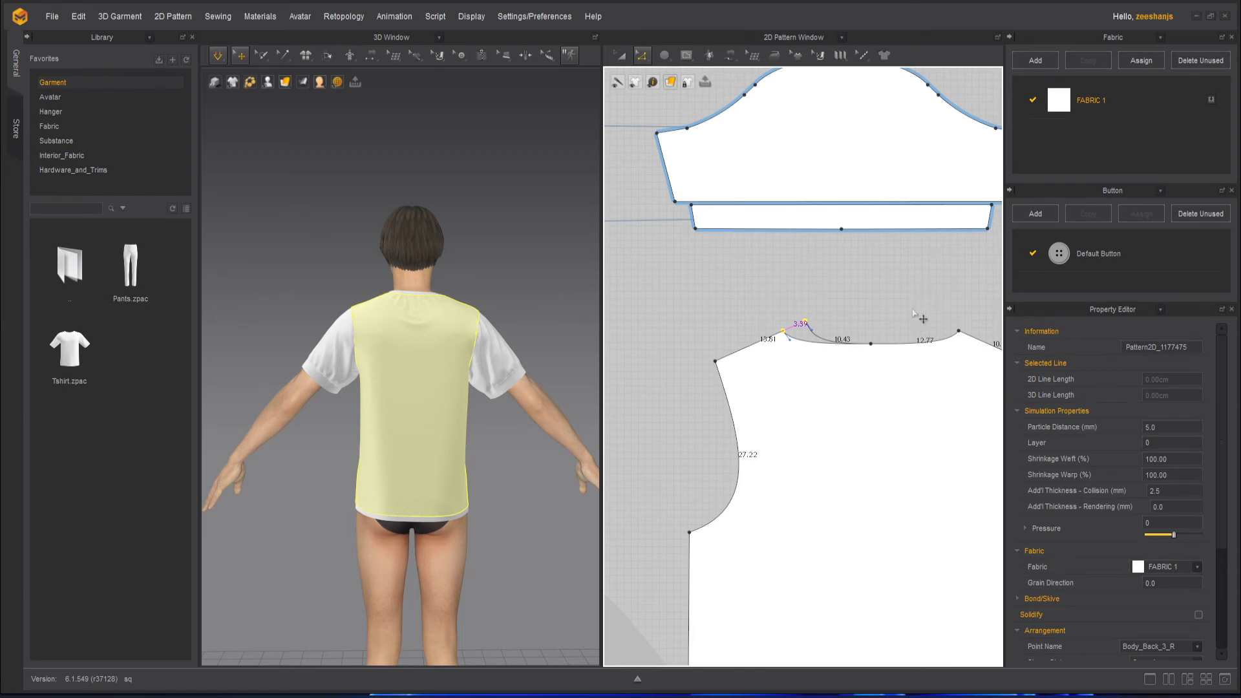
{"action": "mouse_move", "coordinate": [748, 337]}
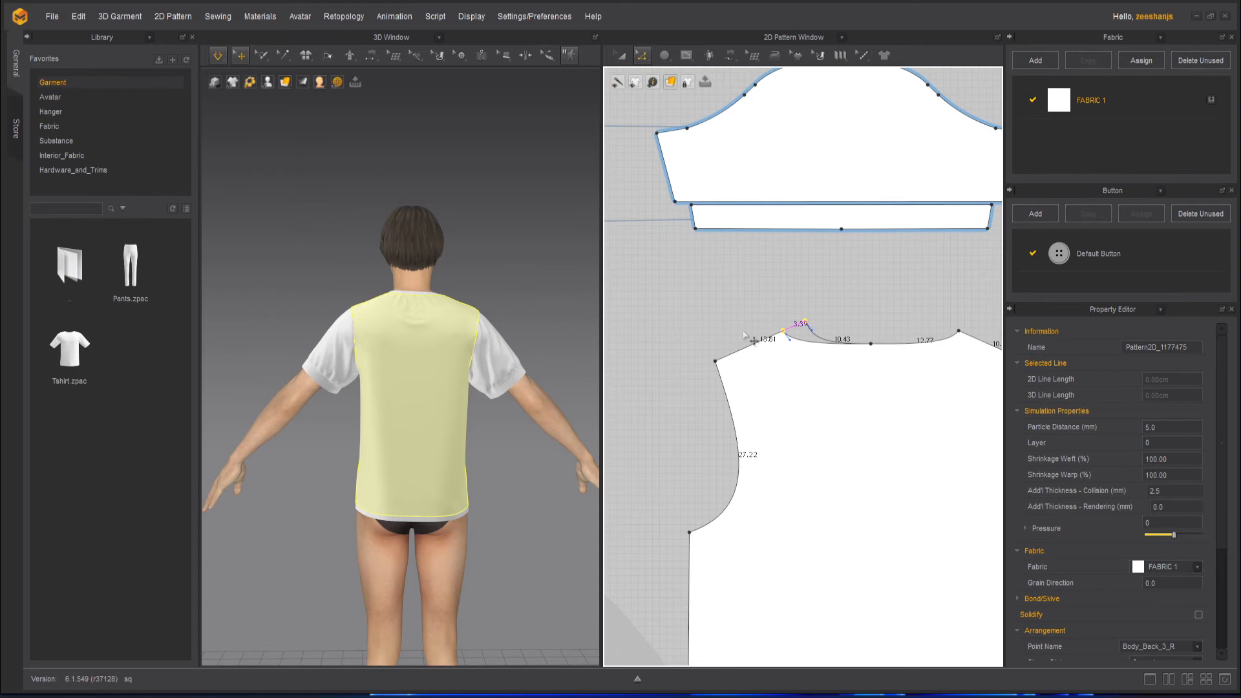
{"action": "mouse_move", "coordinate": [261, 535]}
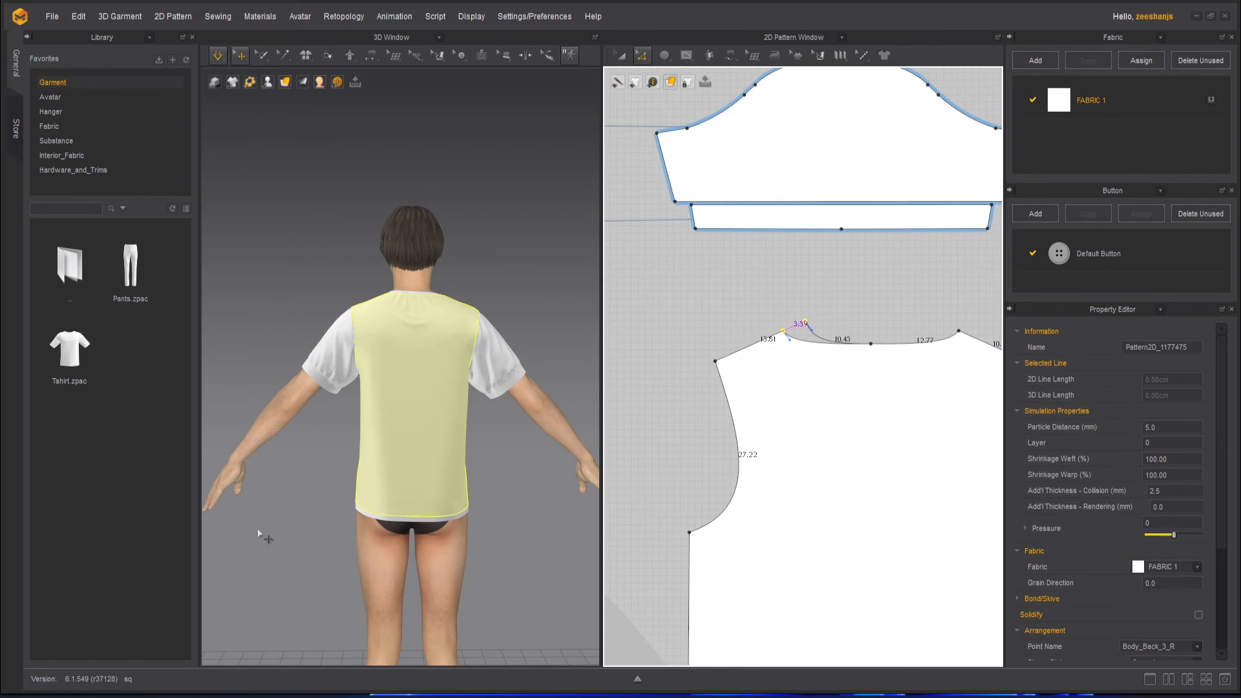
{"action": "mouse_move", "coordinate": [296, 489]}
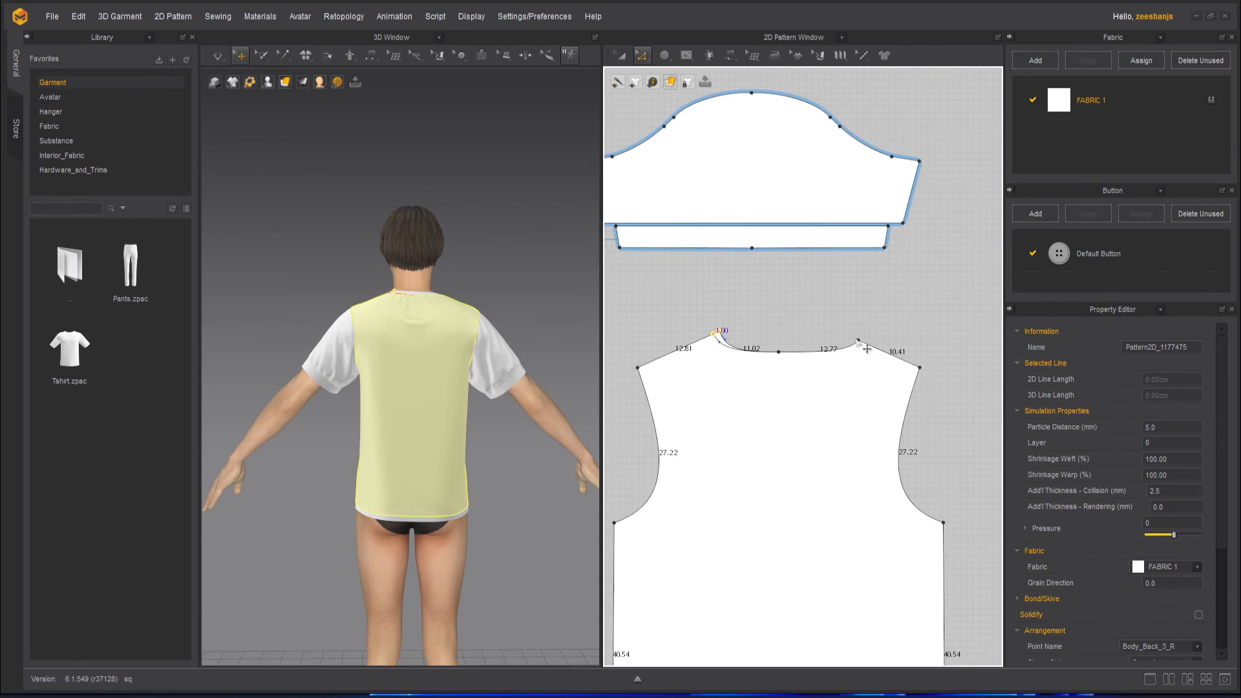
{"action": "mouse_move", "coordinate": [863, 344]}
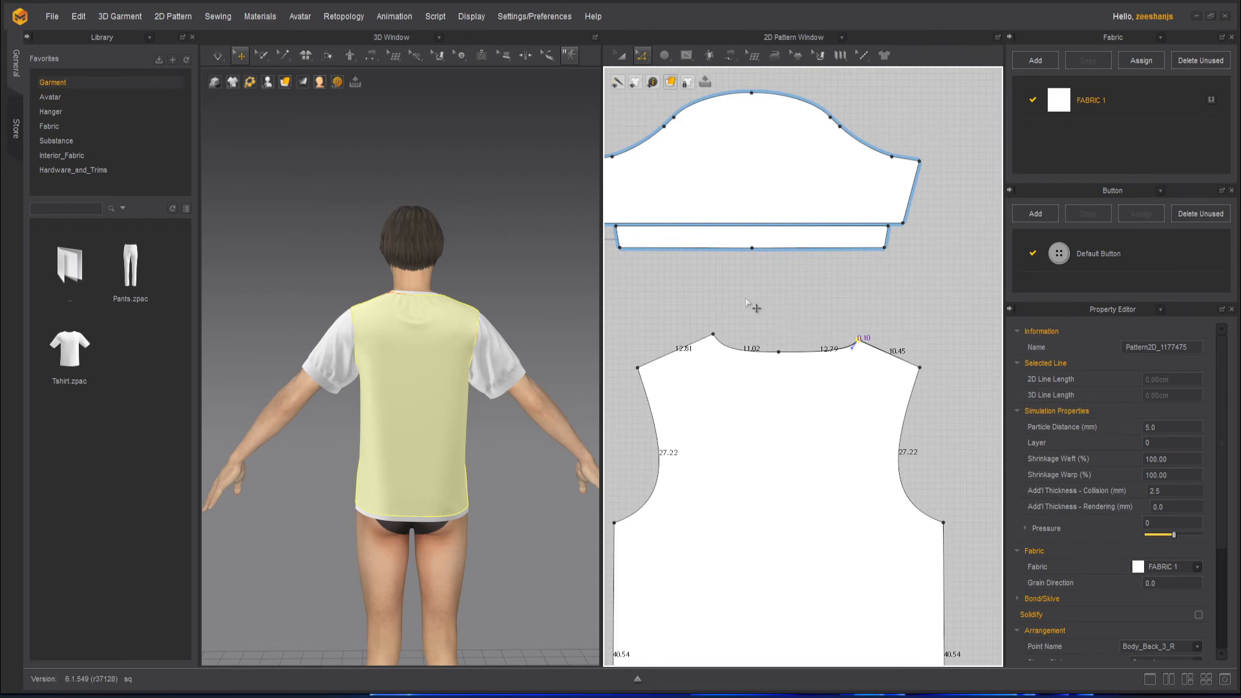
{"action": "mouse_move", "coordinate": [784, 346]}
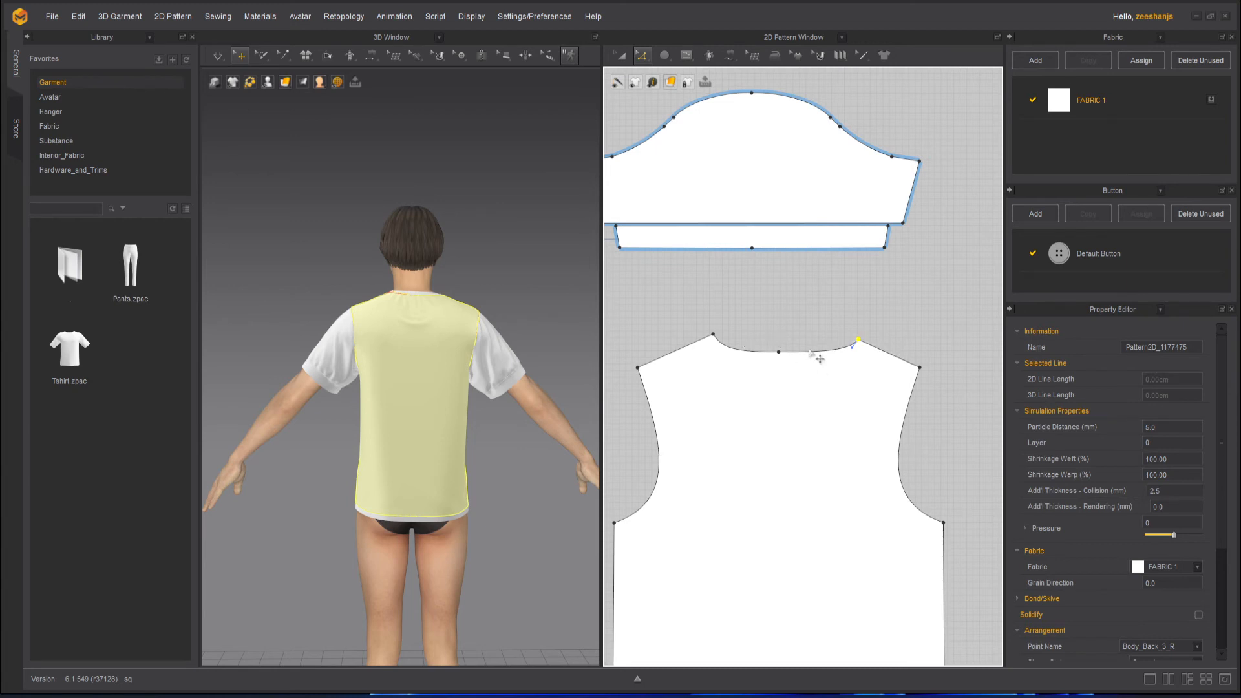
{"action": "mouse_move", "coordinate": [831, 332]}
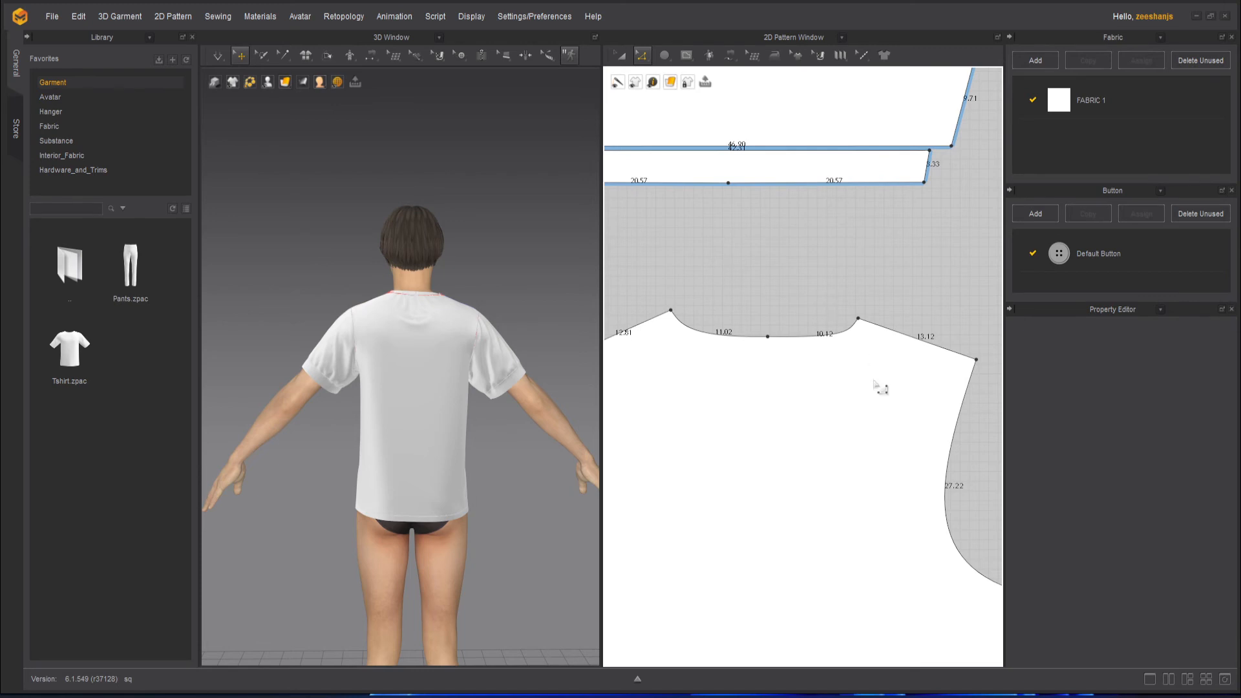
{"action": "left_click", "coordinate": [851, 324]}
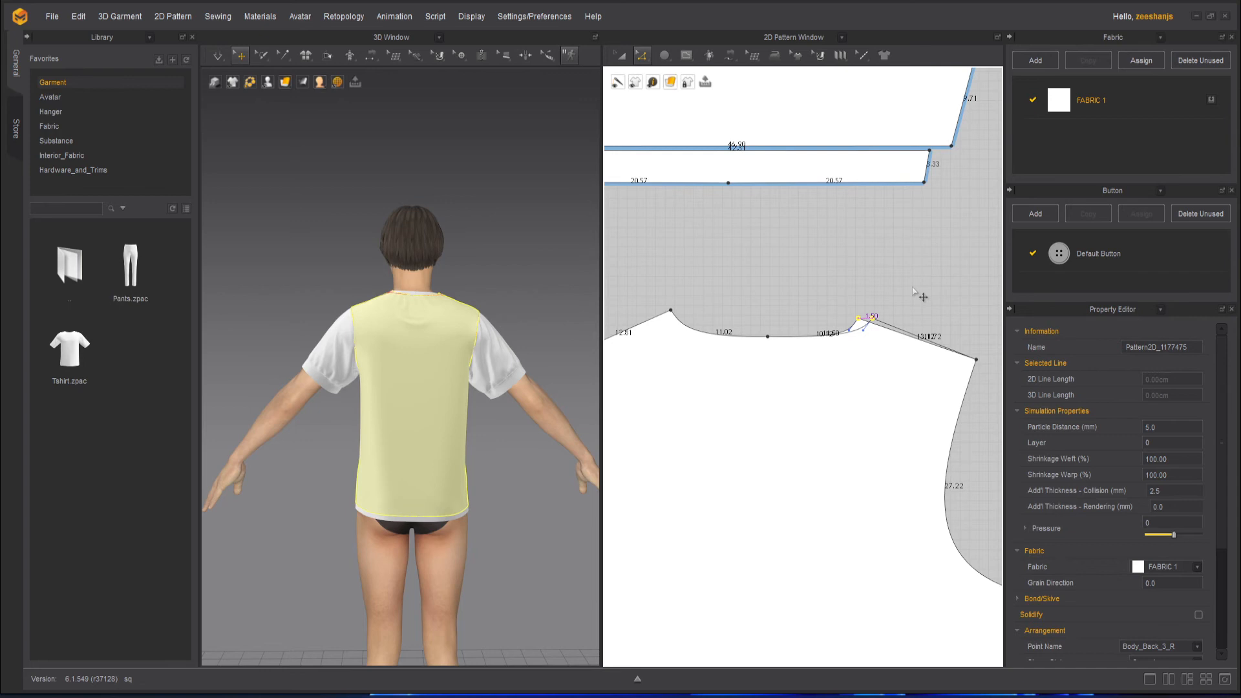
{"action": "mouse_move", "coordinate": [906, 331]}
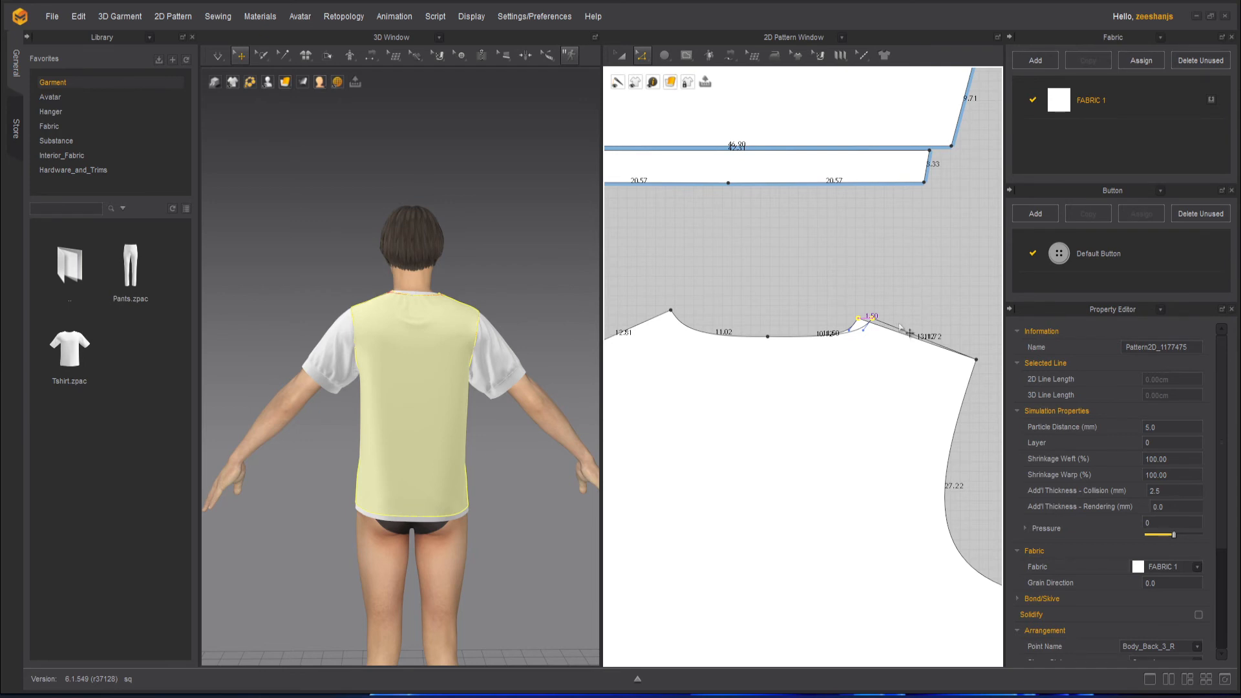
{"action": "mouse_move", "coordinate": [908, 333]}
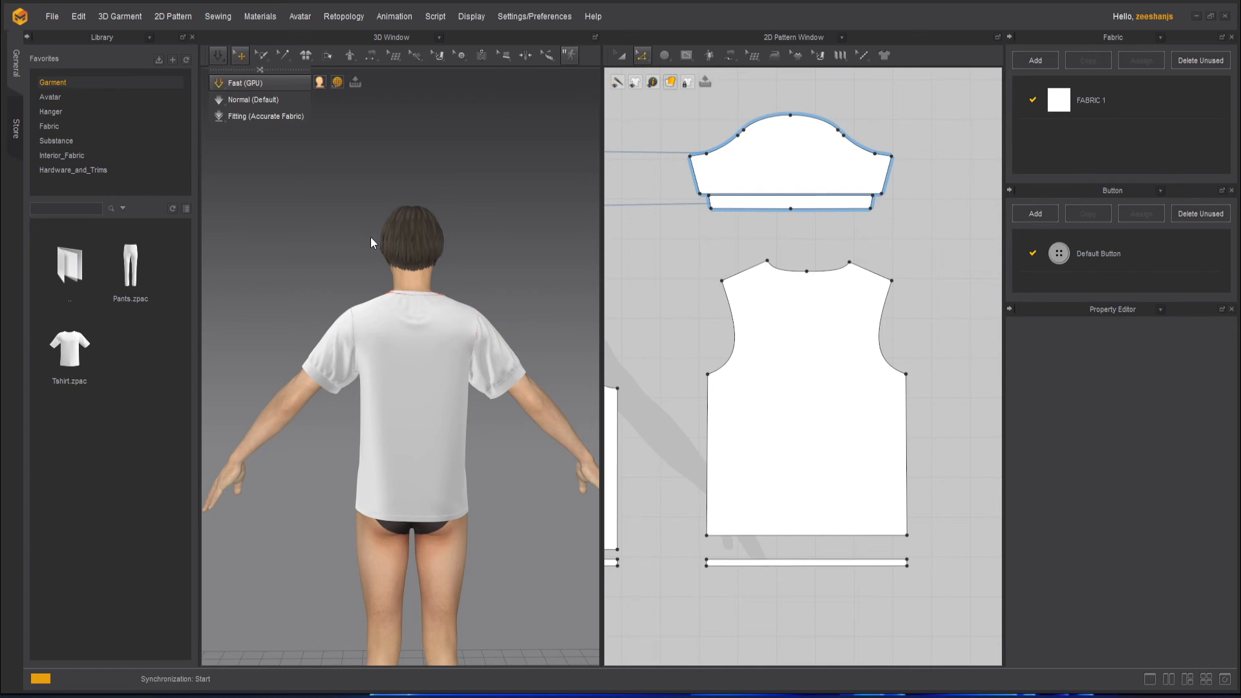
{"action": "mouse_move", "coordinate": [507, 371]}
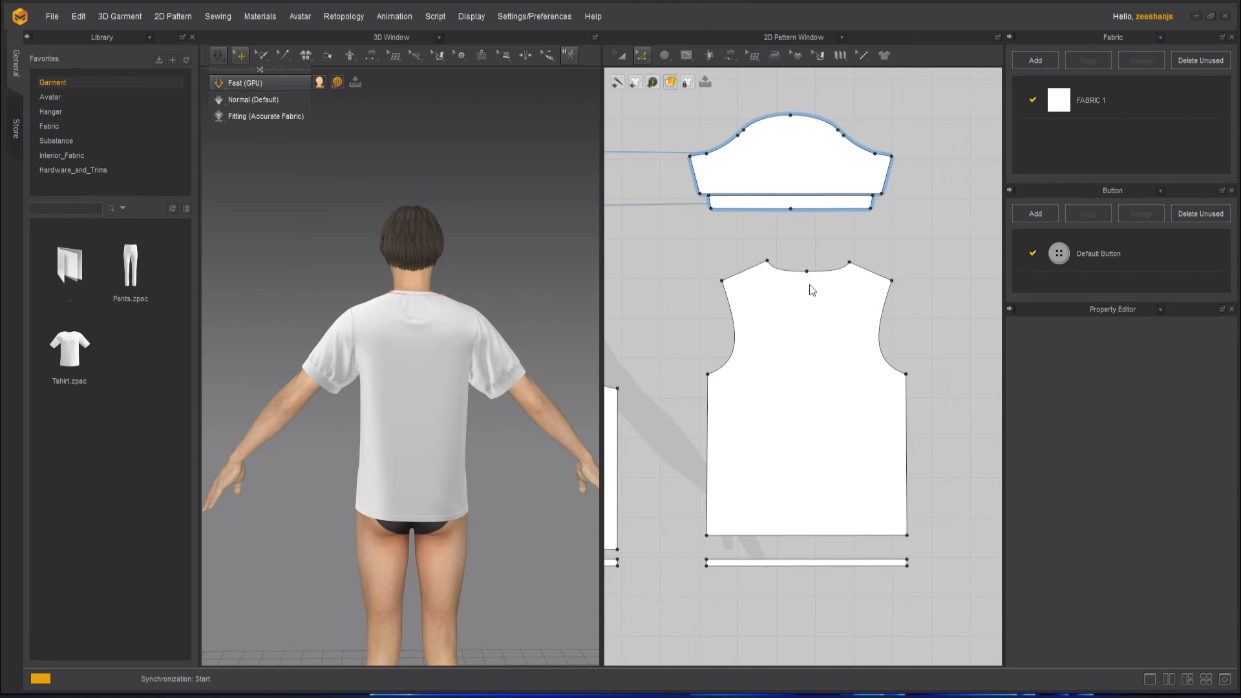
{"action": "mouse_move", "coordinate": [463, 409]}
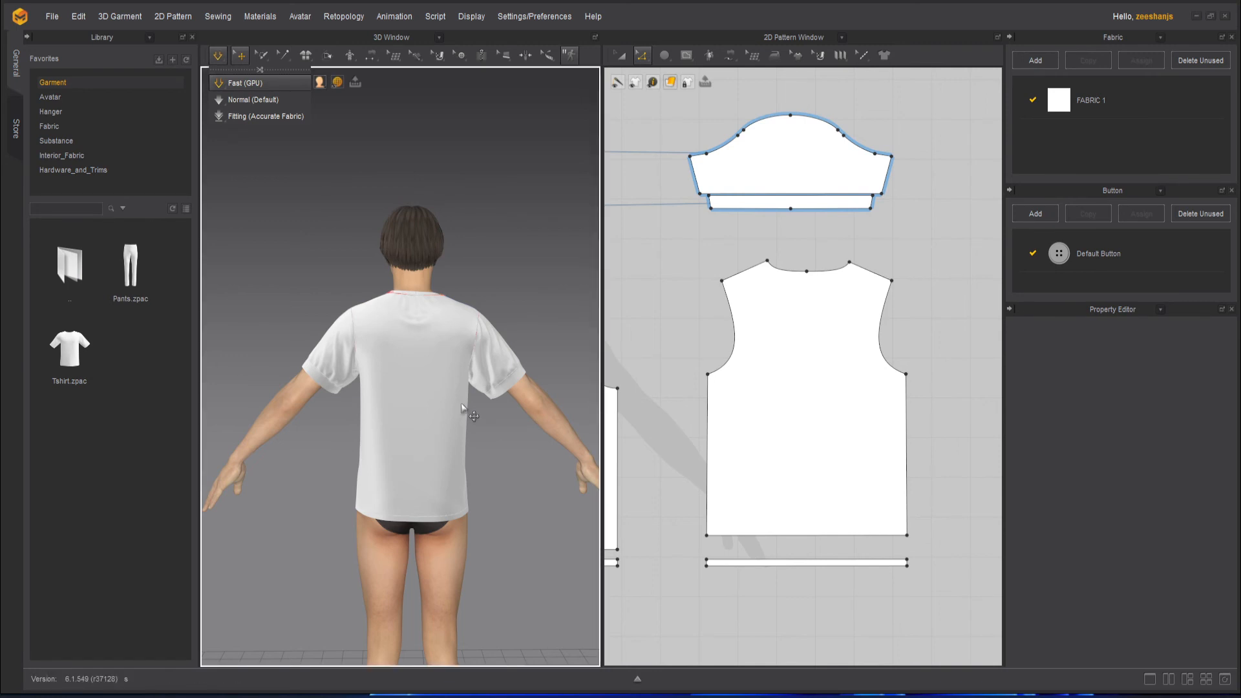
{"action": "mouse_move", "coordinate": [328, 435]}
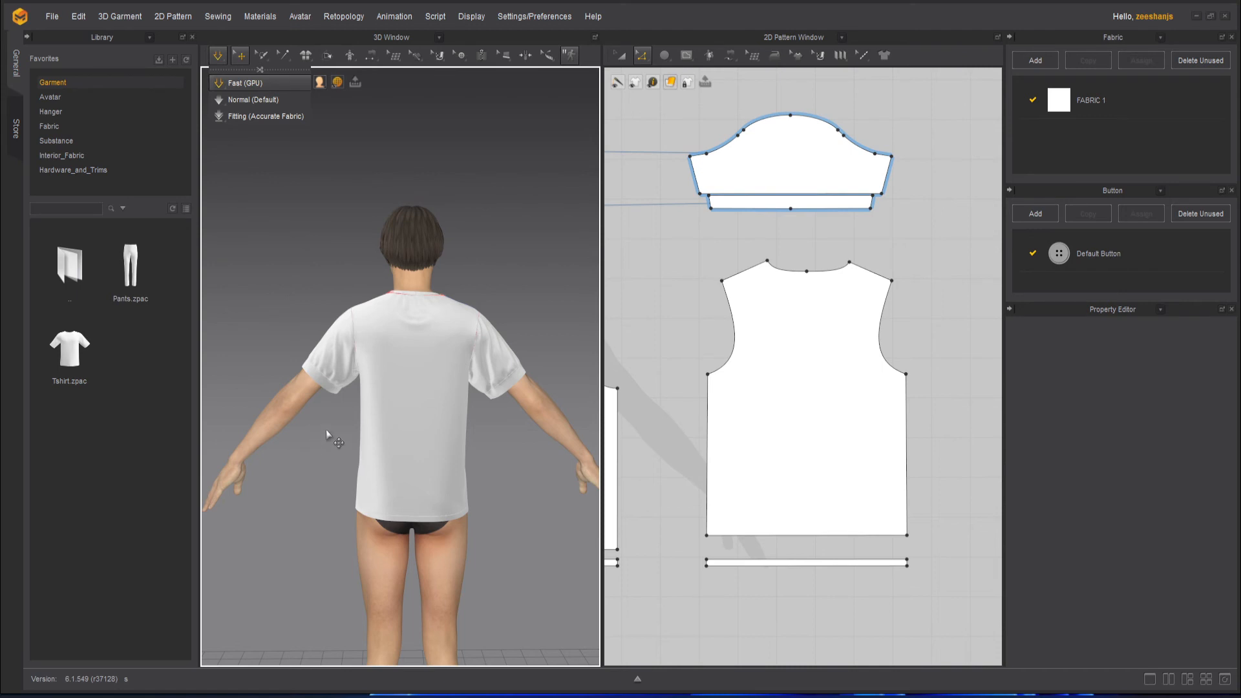
{"action": "mouse_move", "coordinate": [463, 141]}
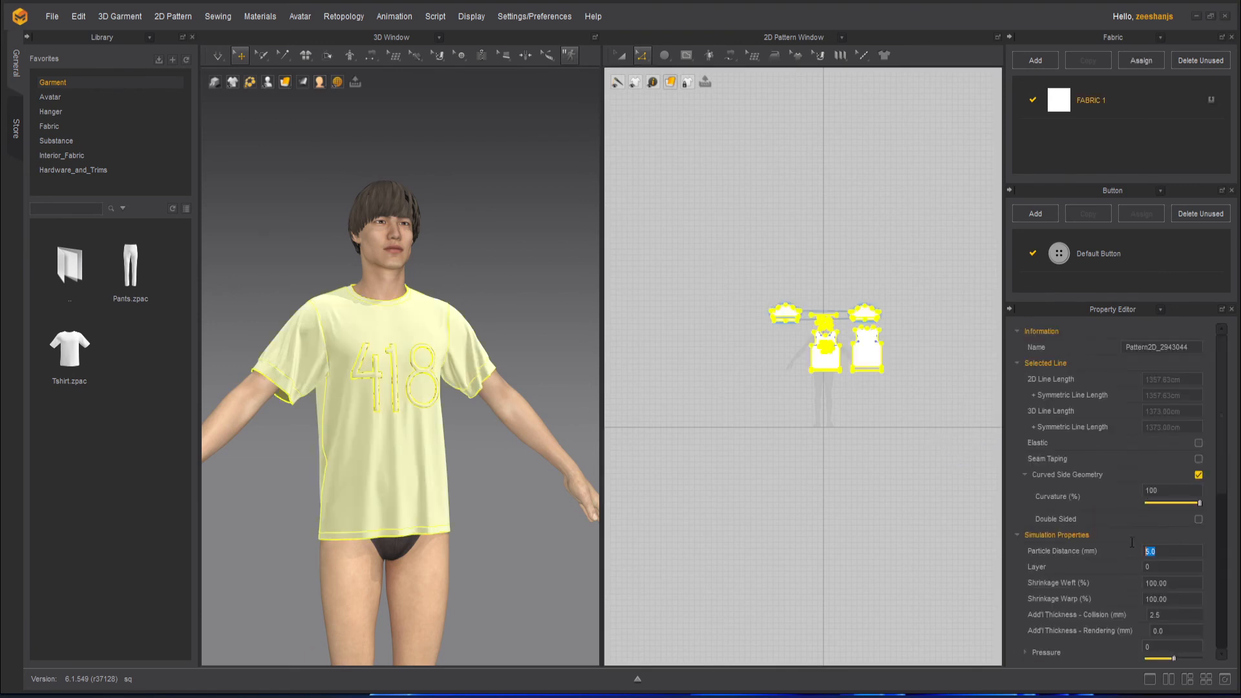
Step: Set all patterns' particle distance to 10 mm and simulate in Fast (GPU) mode
{"action": "type", "text": "10"}
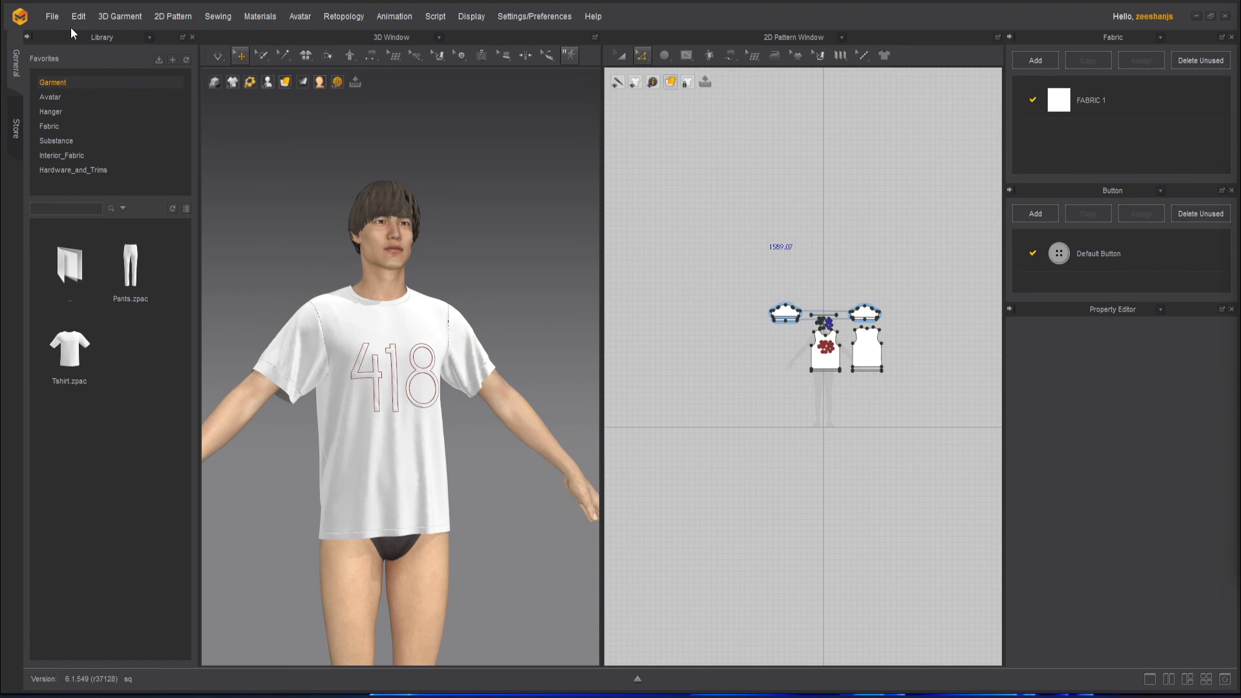
{"action": "left_click", "coordinate": [218, 55]}
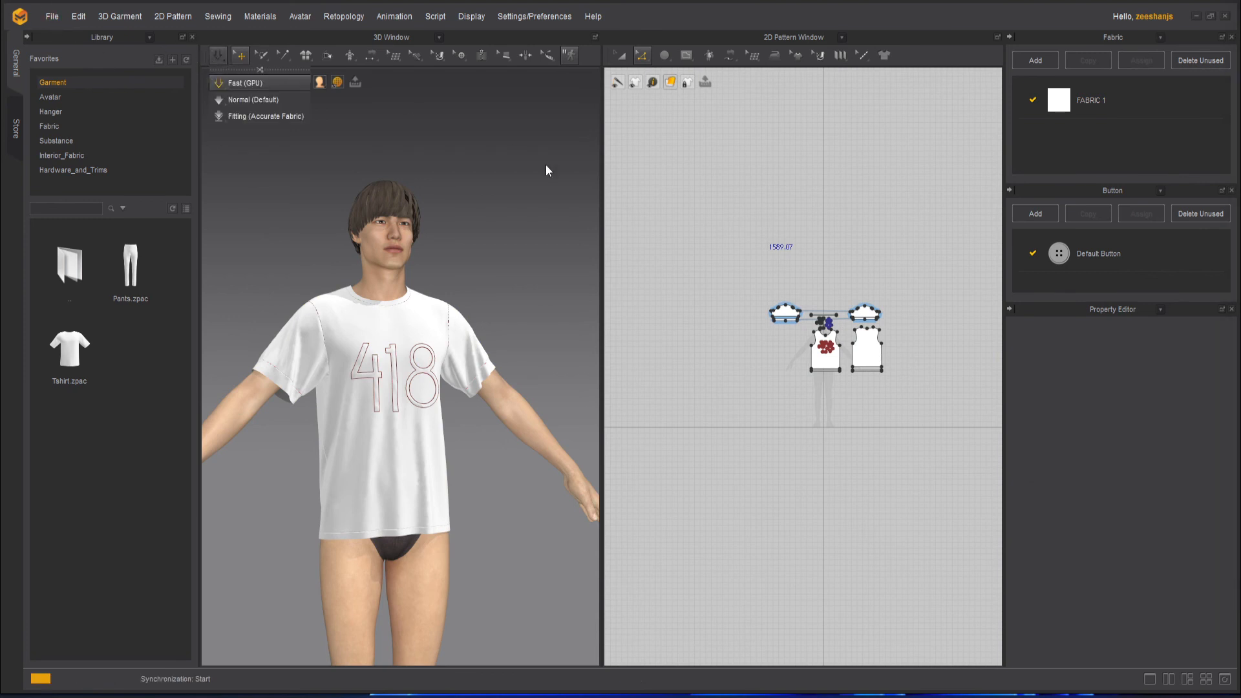
{"action": "mouse_move", "coordinate": [537, 171]}
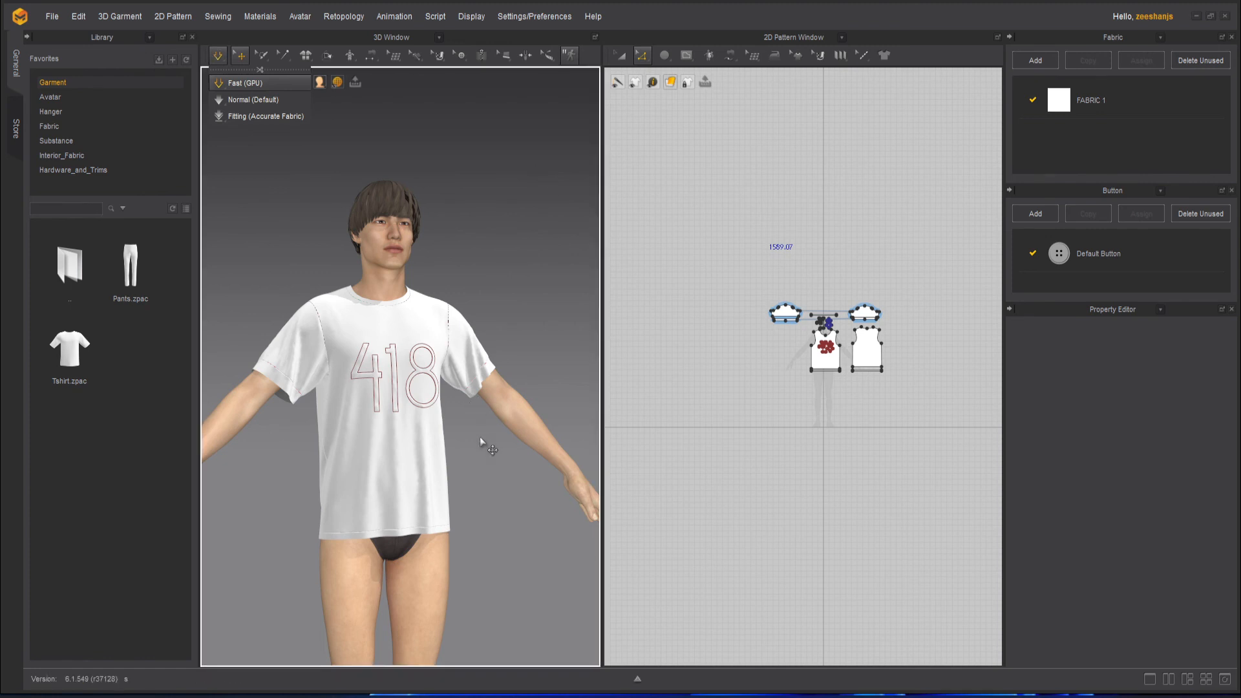
{"action": "left_click", "coordinate": [247, 82]}
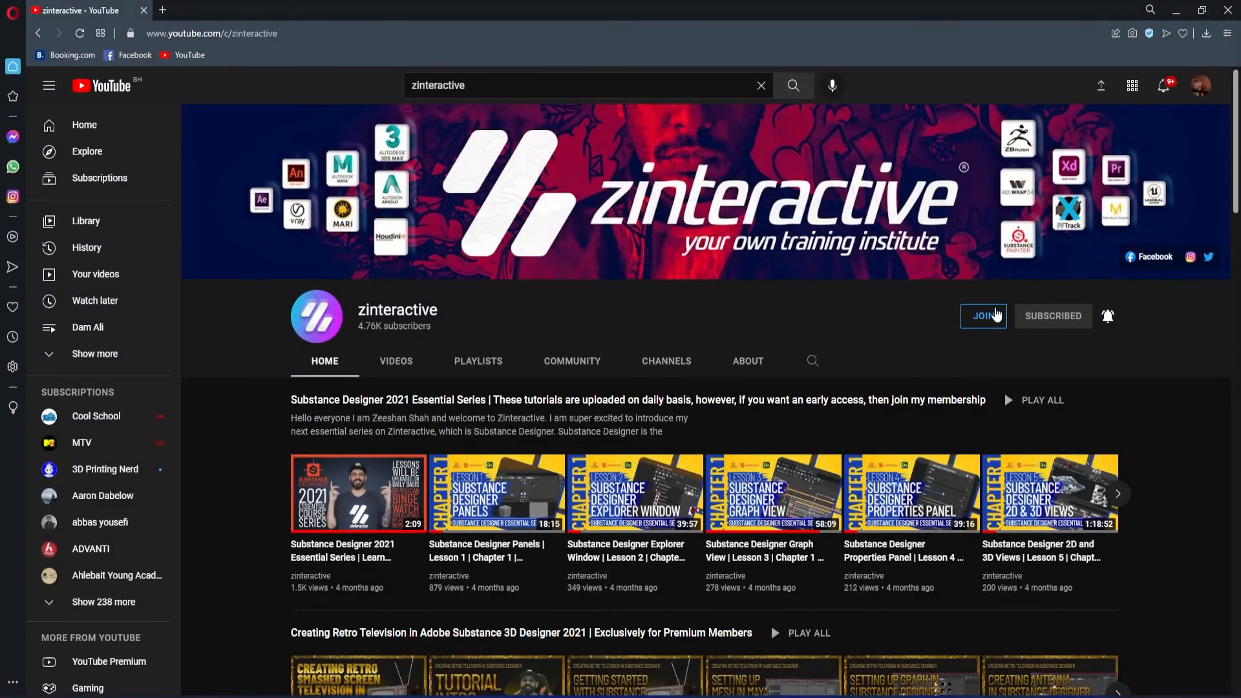
Step: Open the channel's JOIN options and view the Zi Early Bird Level tier
{"action": "left_click", "coordinate": [982, 316]}
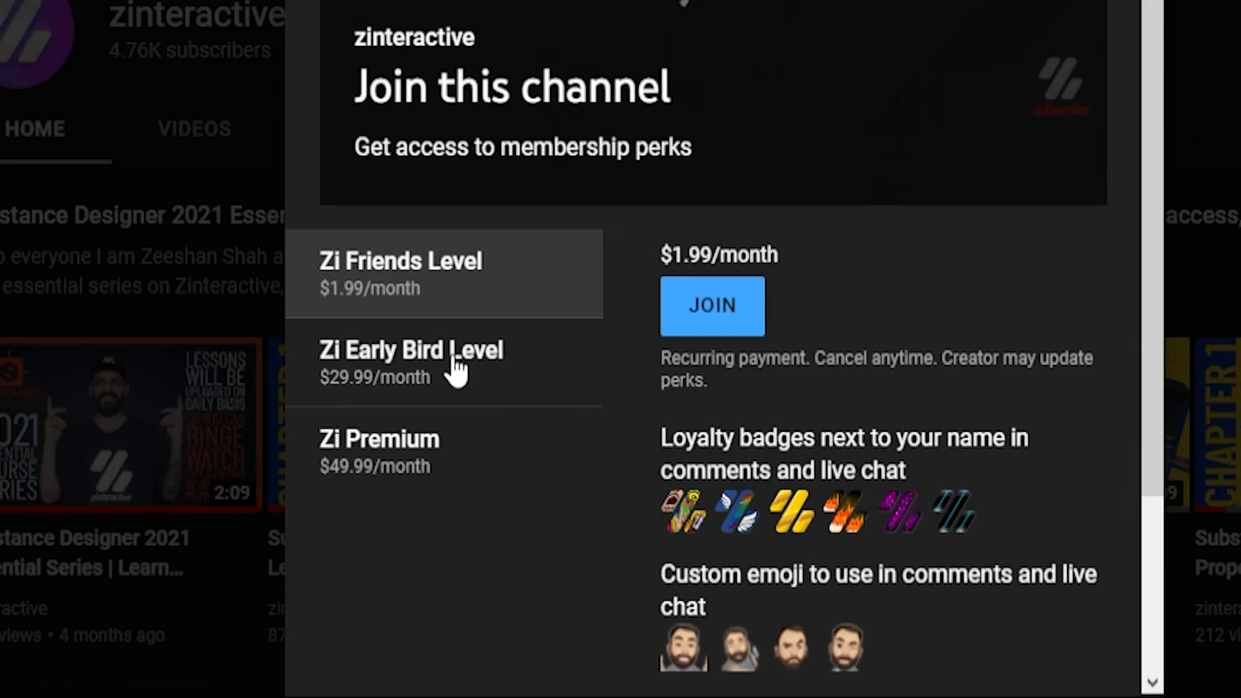
{"action": "left_click", "coordinate": [411, 362]}
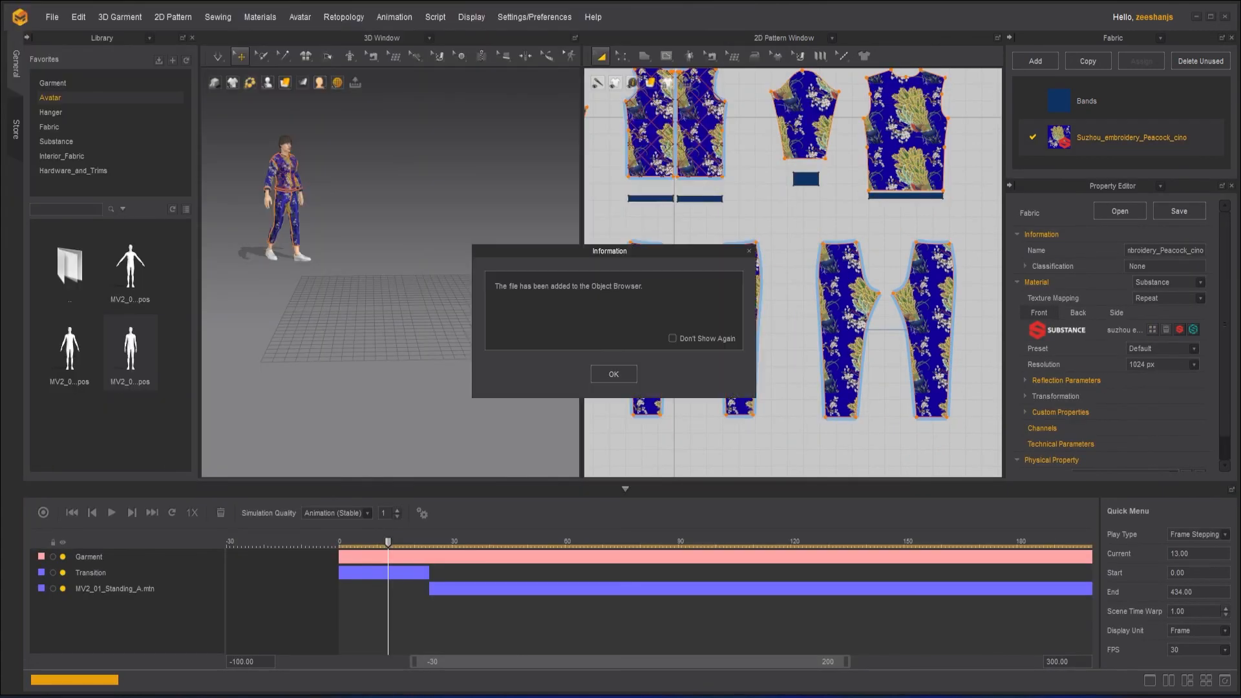
Step: Dismiss the Information notice about the added file
{"action": "left_click", "coordinate": [613, 373]}
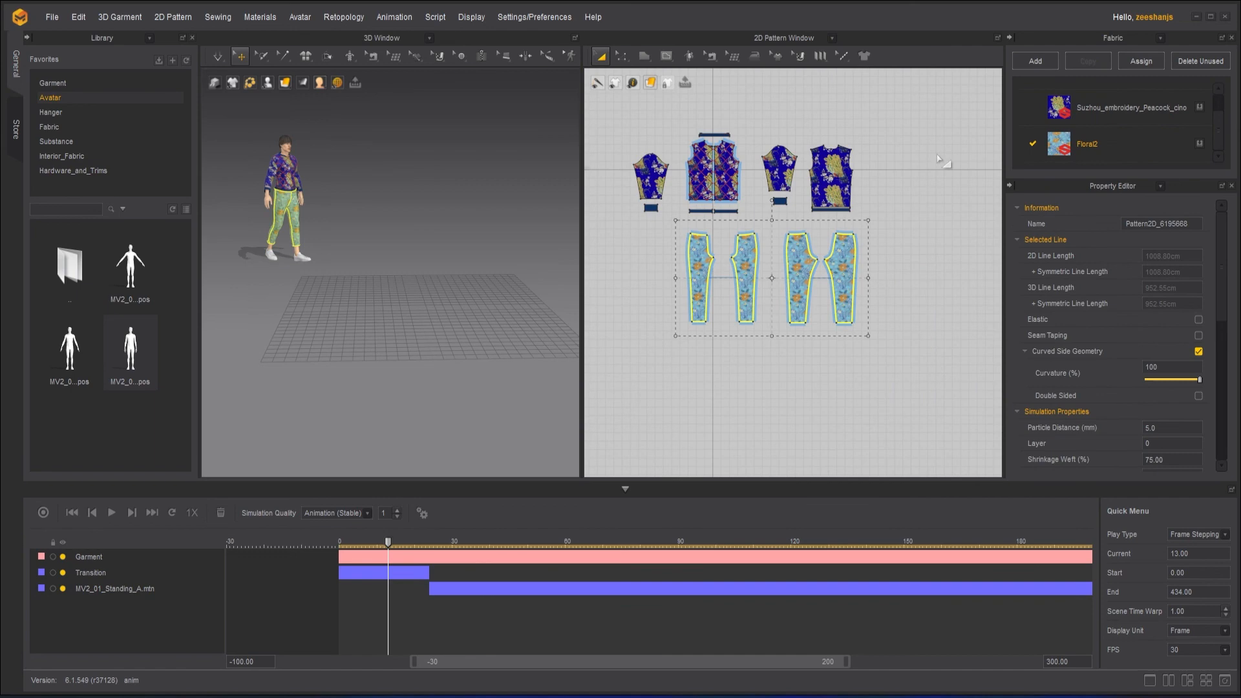